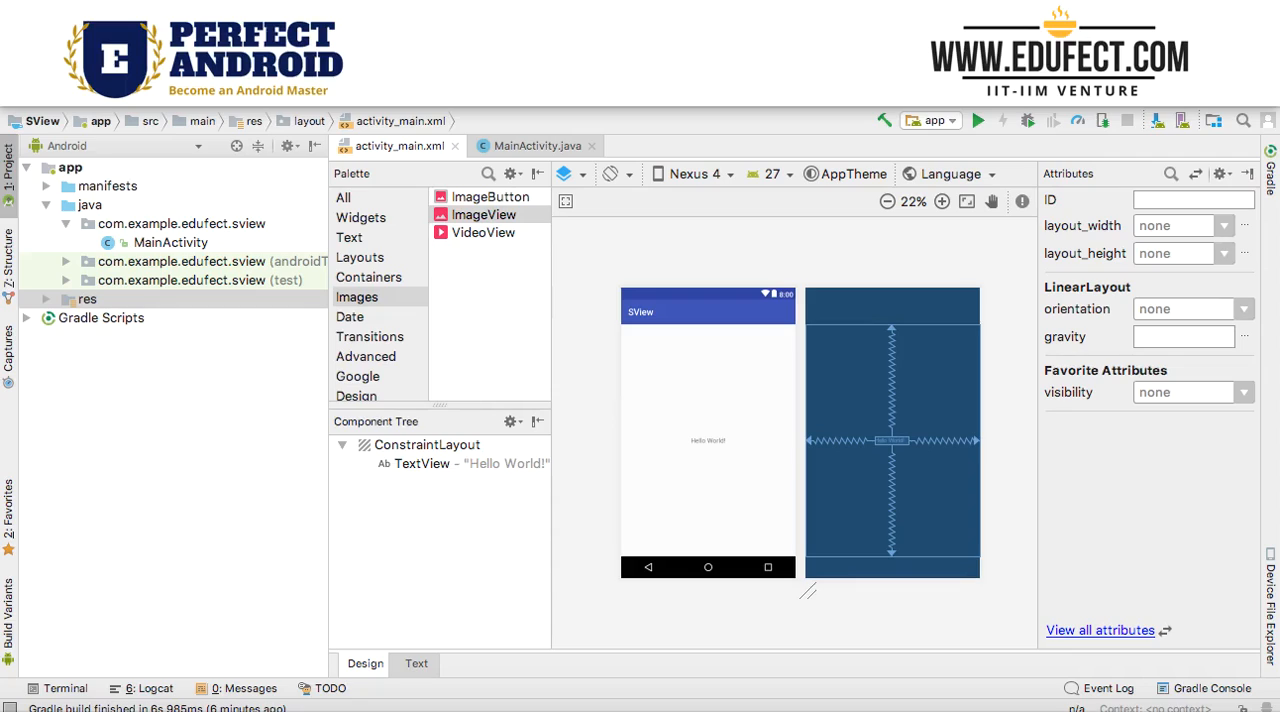
{"action": "mouse_move", "coordinate": [438, 481]}
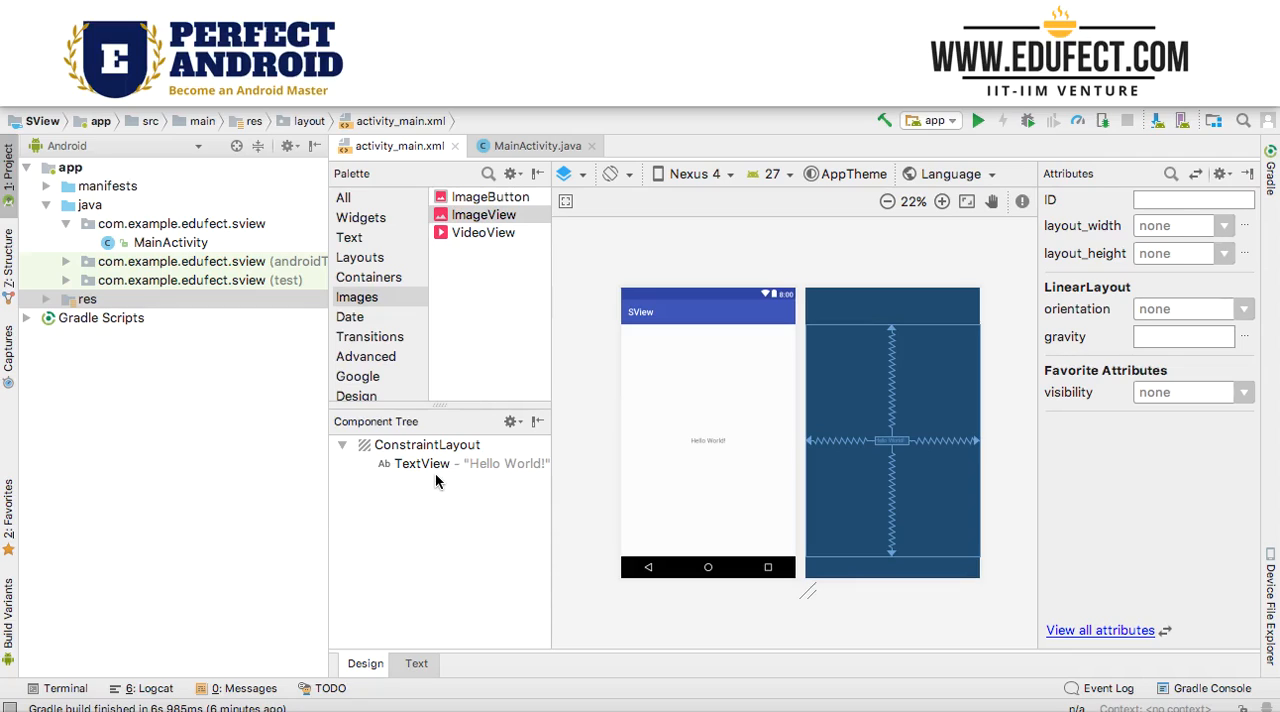
- Select and delete the default 'Hello World!' TextView
{"action": "left_click", "coordinate": [419, 464]}
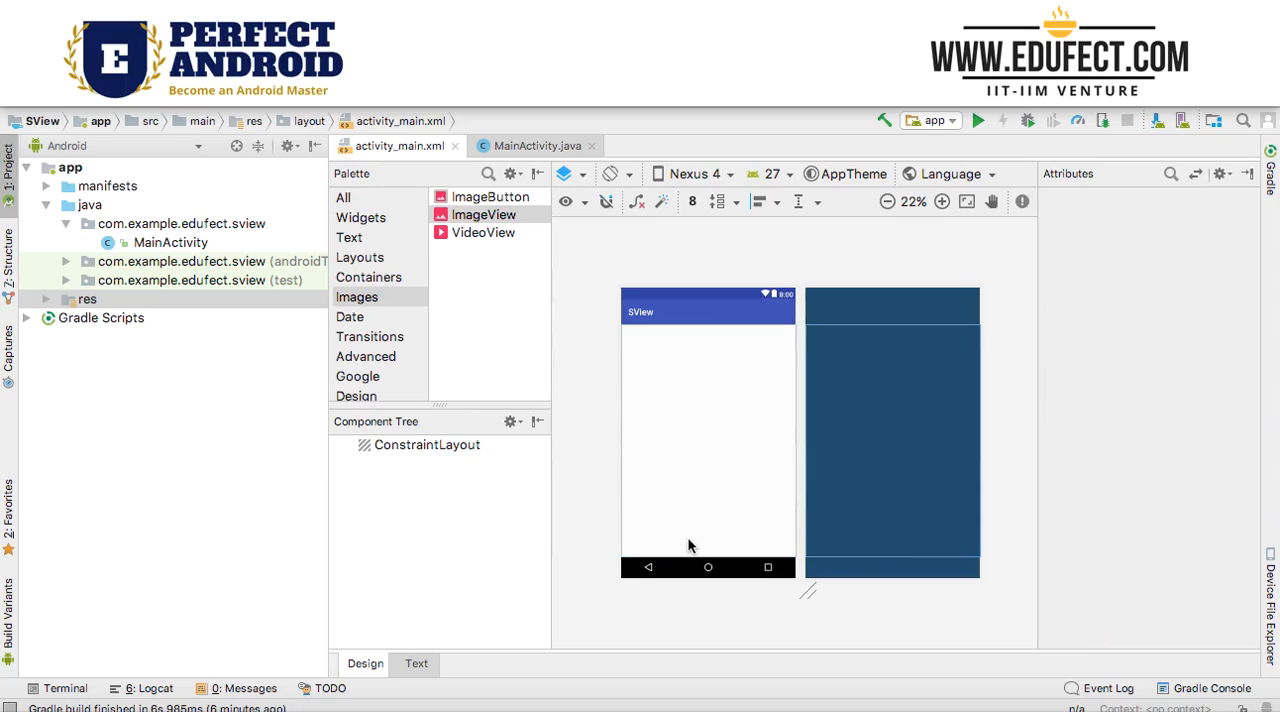
{"action": "mouse_move", "coordinate": [357, 297]}
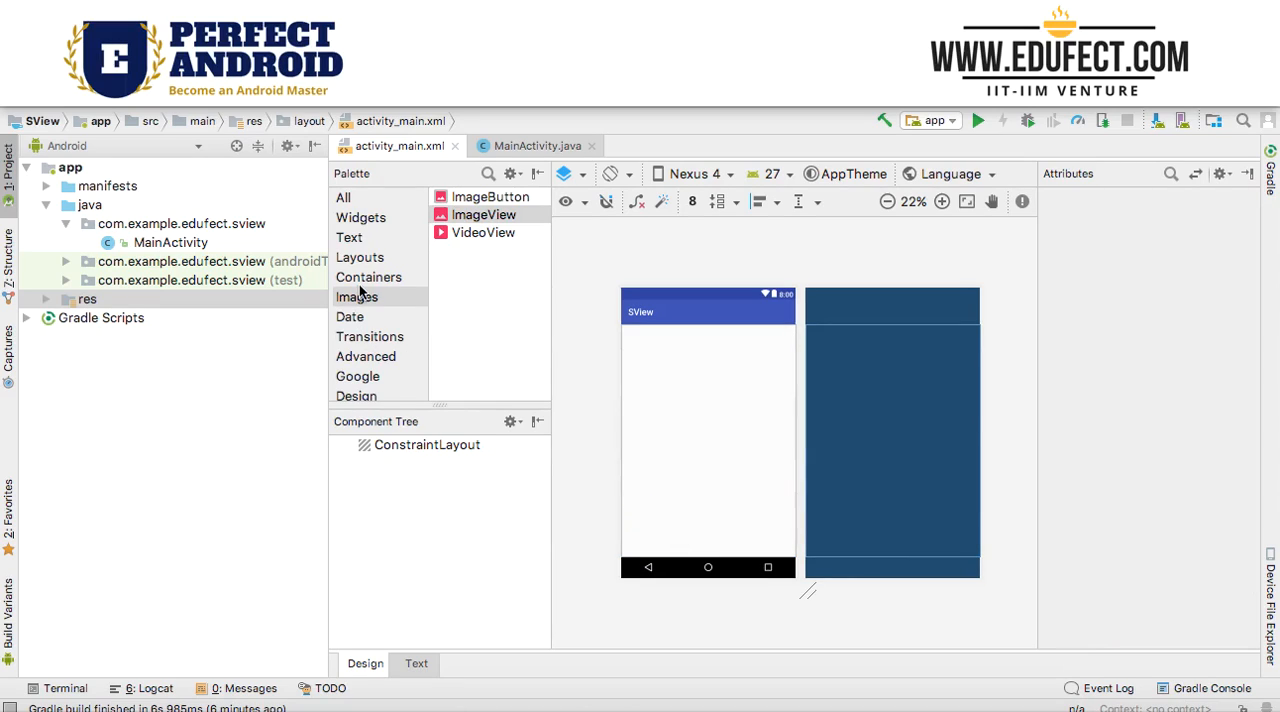
- Add a vertical LinearLayout with height wrap_content and width fill_parent
{"action": "left_click", "coordinate": [359, 257]}
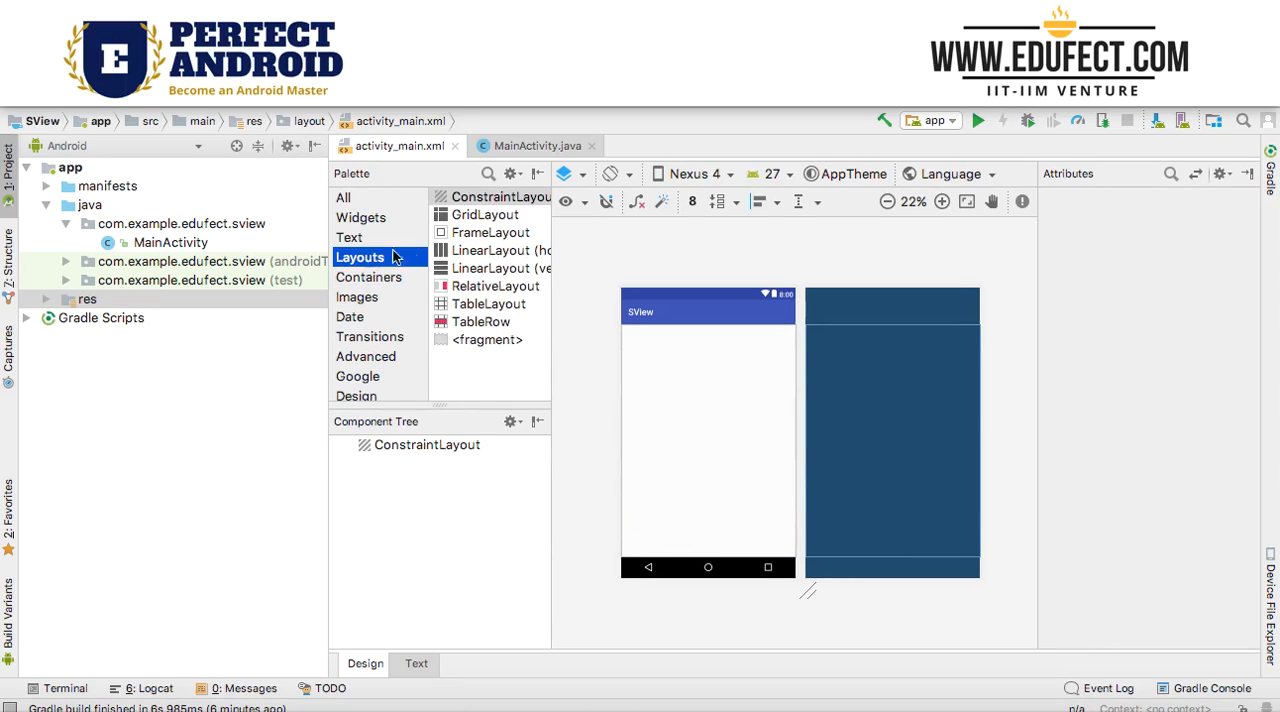
{"action": "left_click", "coordinate": [507, 268]}
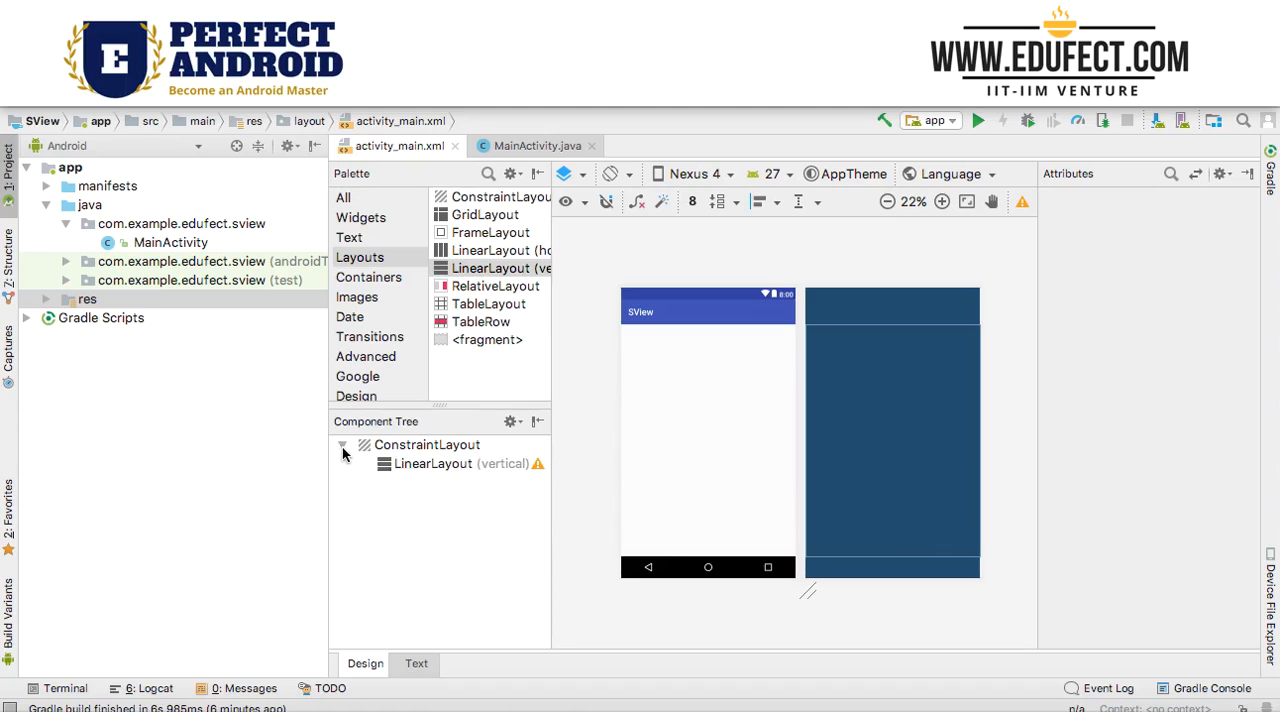
{"action": "left_click", "coordinate": [444, 464]}
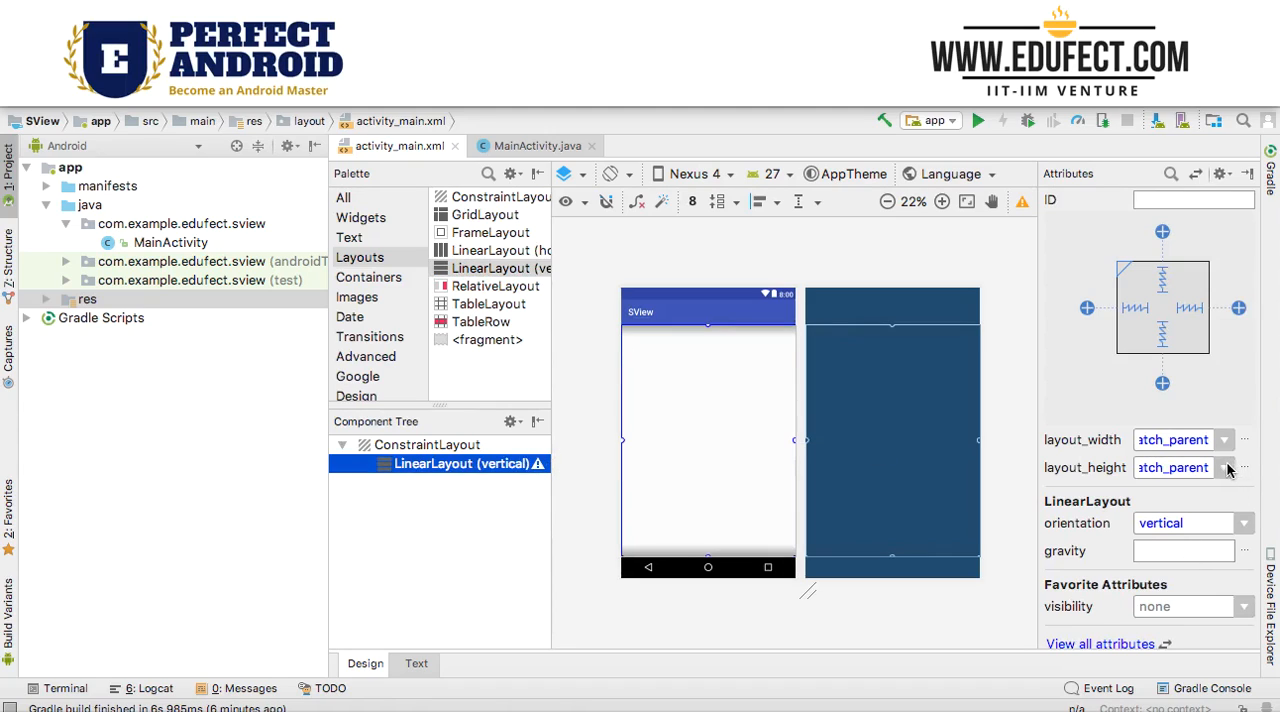
{"action": "left_click", "coordinate": [1225, 468]}
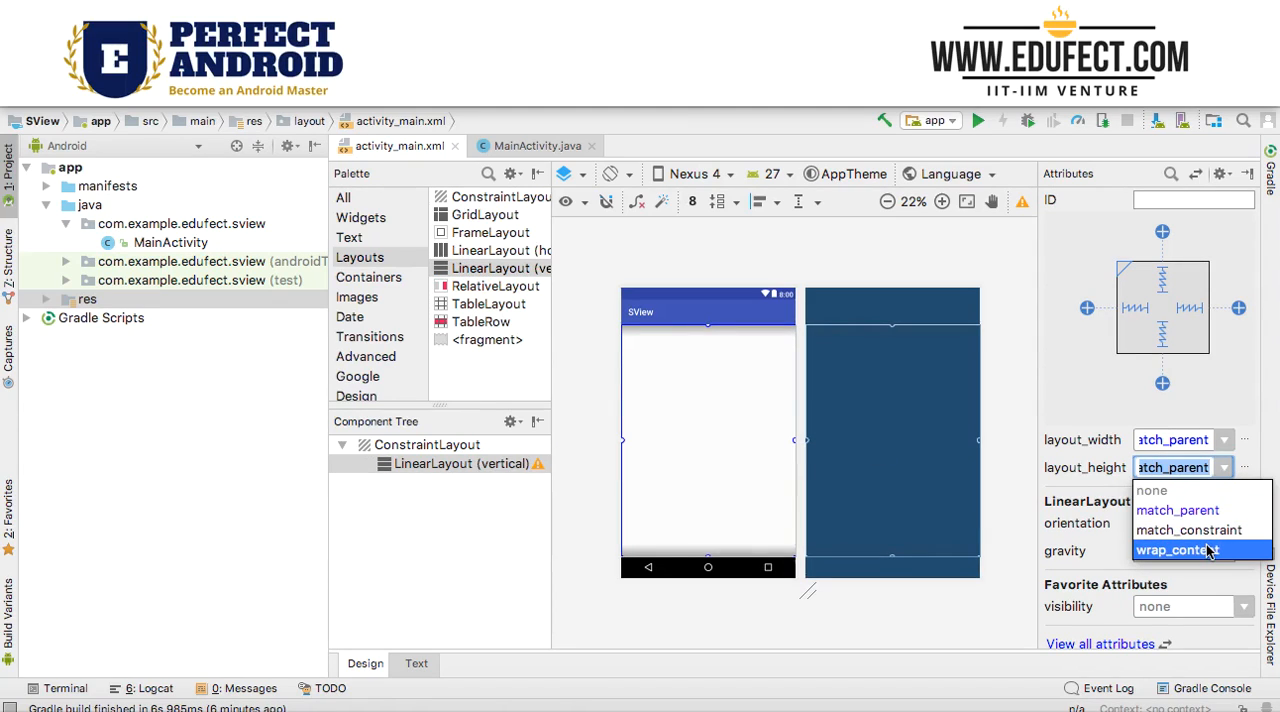
{"action": "left_click", "coordinate": [1181, 549]}
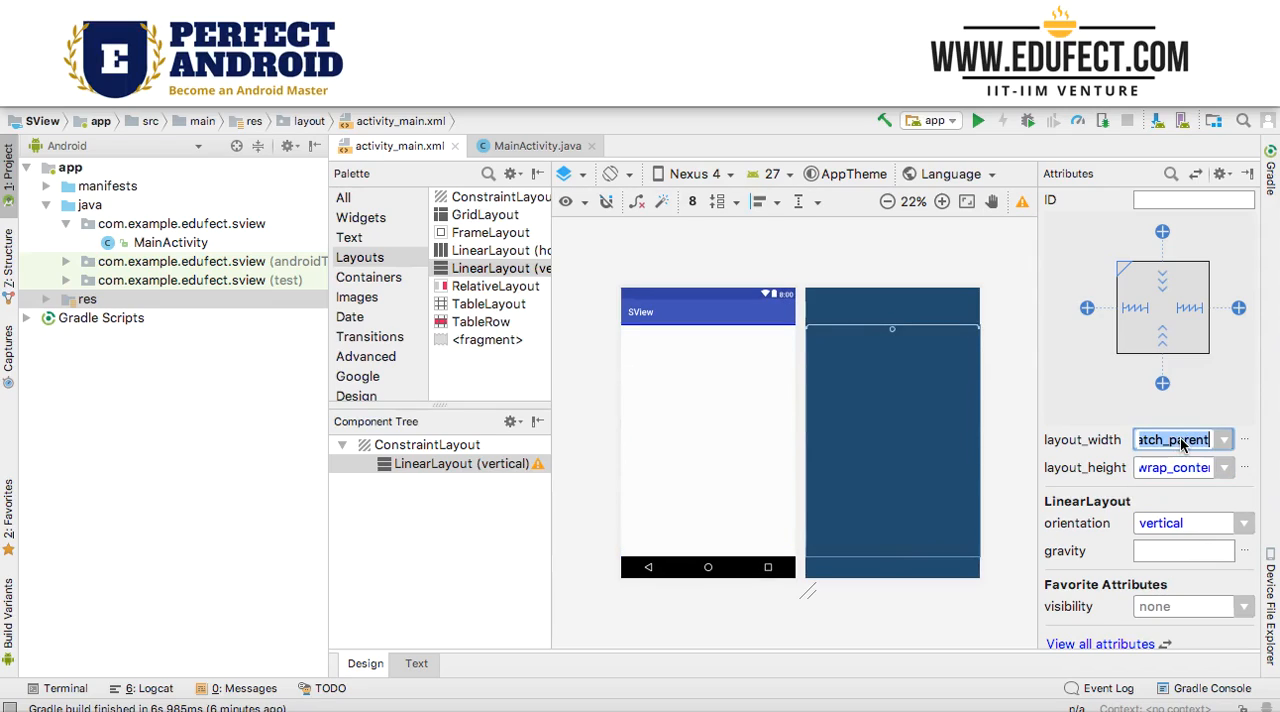
{"action": "type", "text": "fill"}
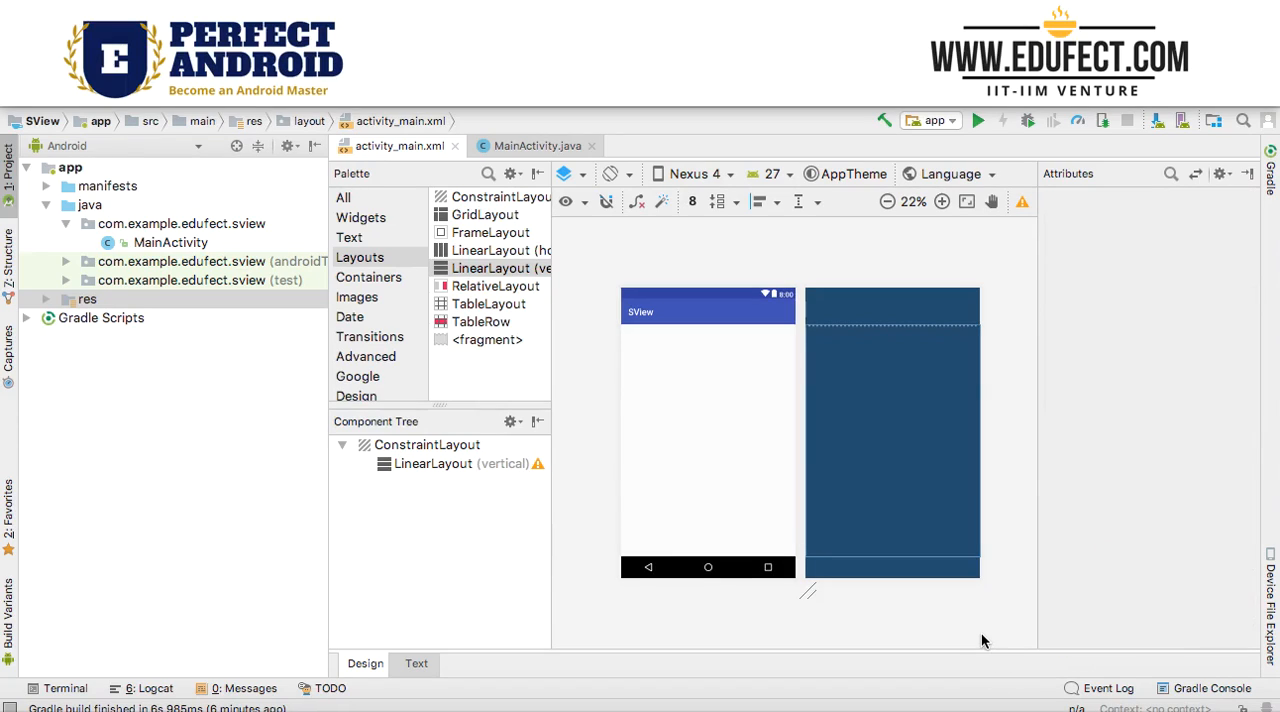
- Add a ScrollView inside the vertical LinearLayout
{"action": "left_click", "coordinate": [443, 463]}
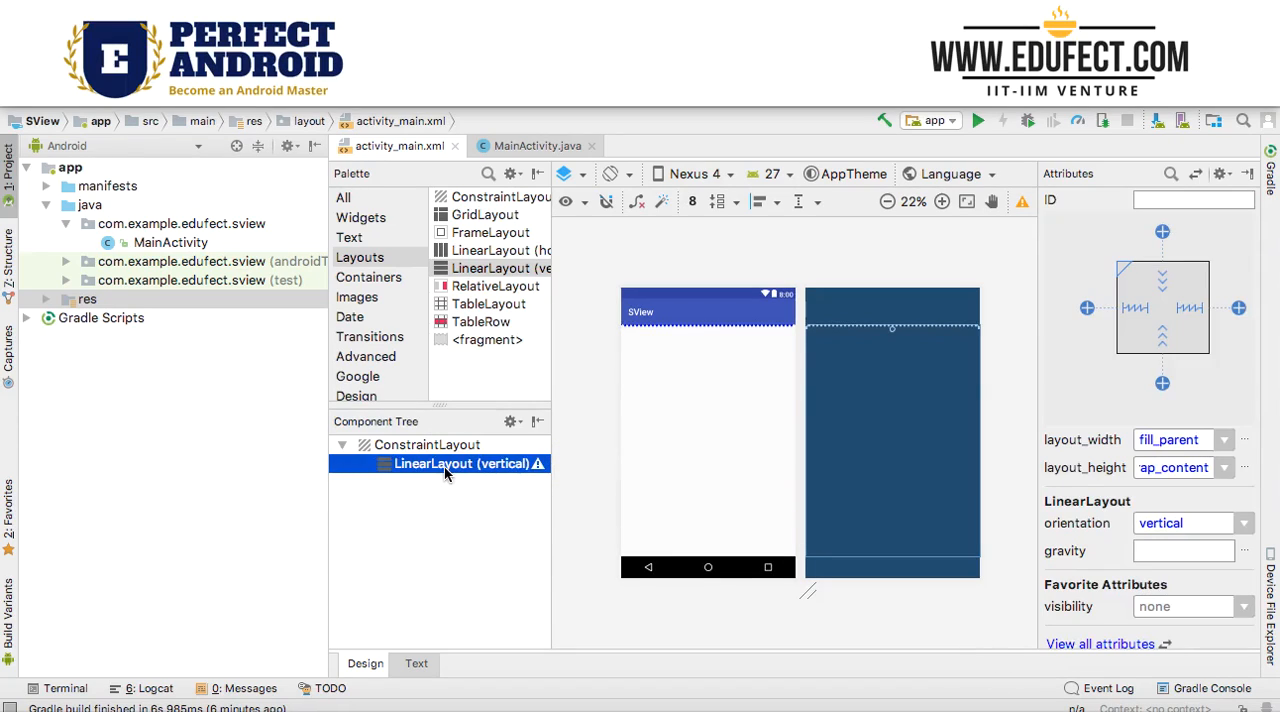
{"action": "mouse_move", "coordinate": [379, 290]}
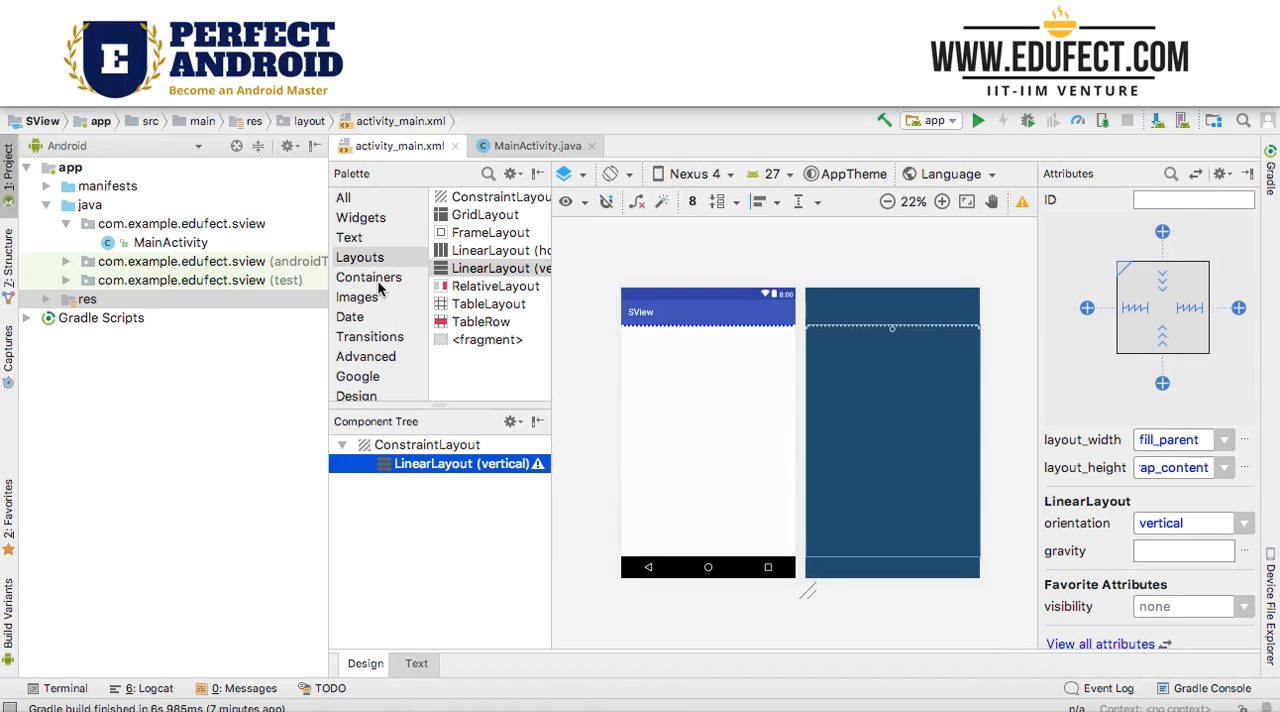
{"action": "left_click", "coordinate": [369, 277]}
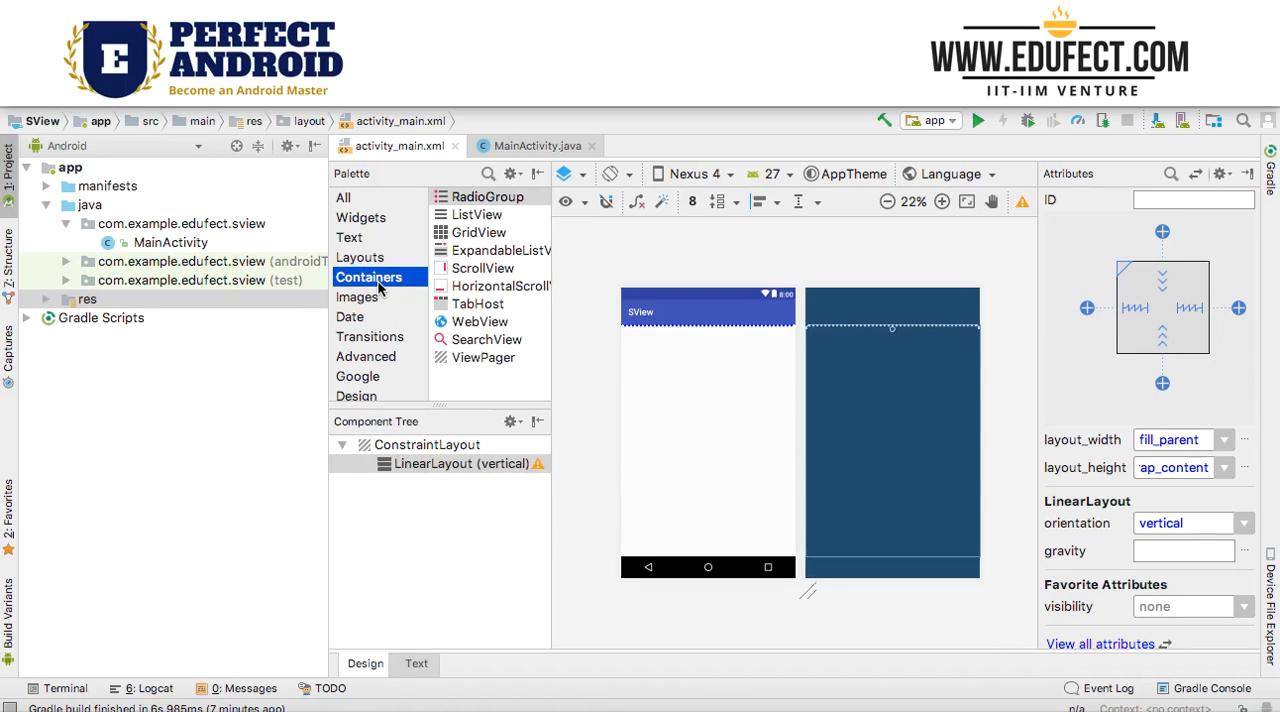
{"action": "mouse_move", "coordinate": [408, 288]}
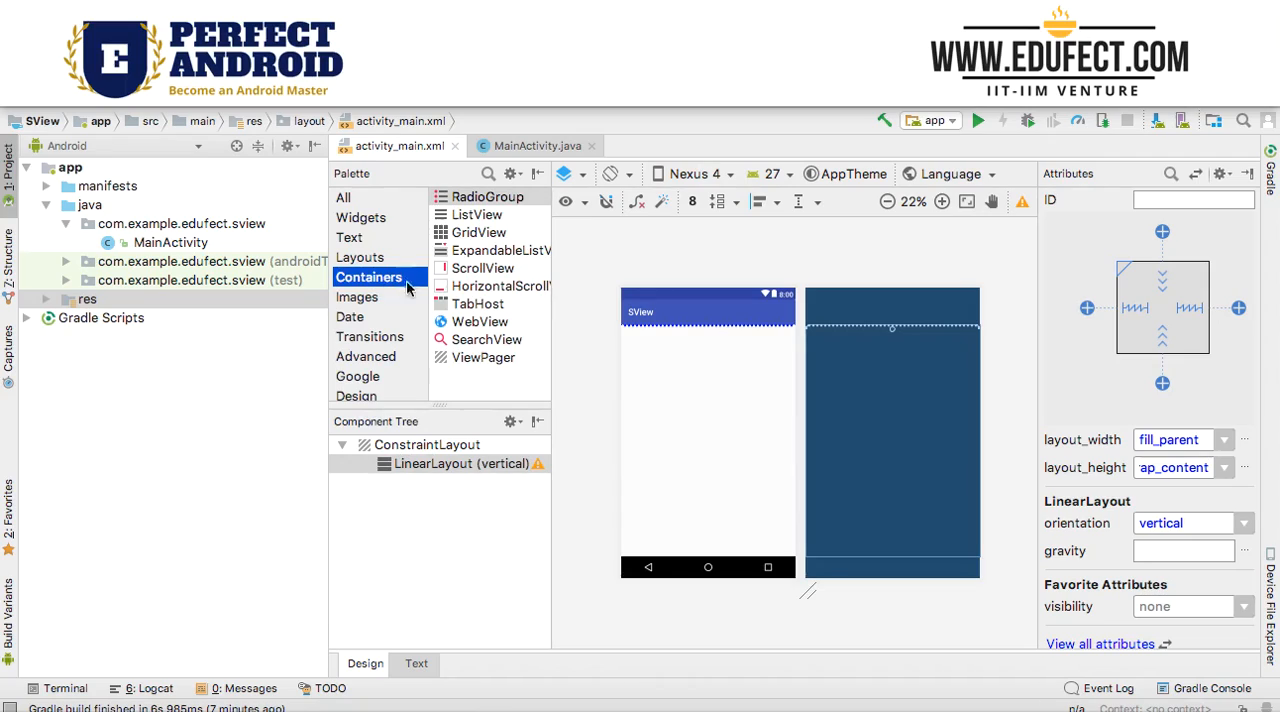
{"action": "left_click", "coordinate": [441, 464]}
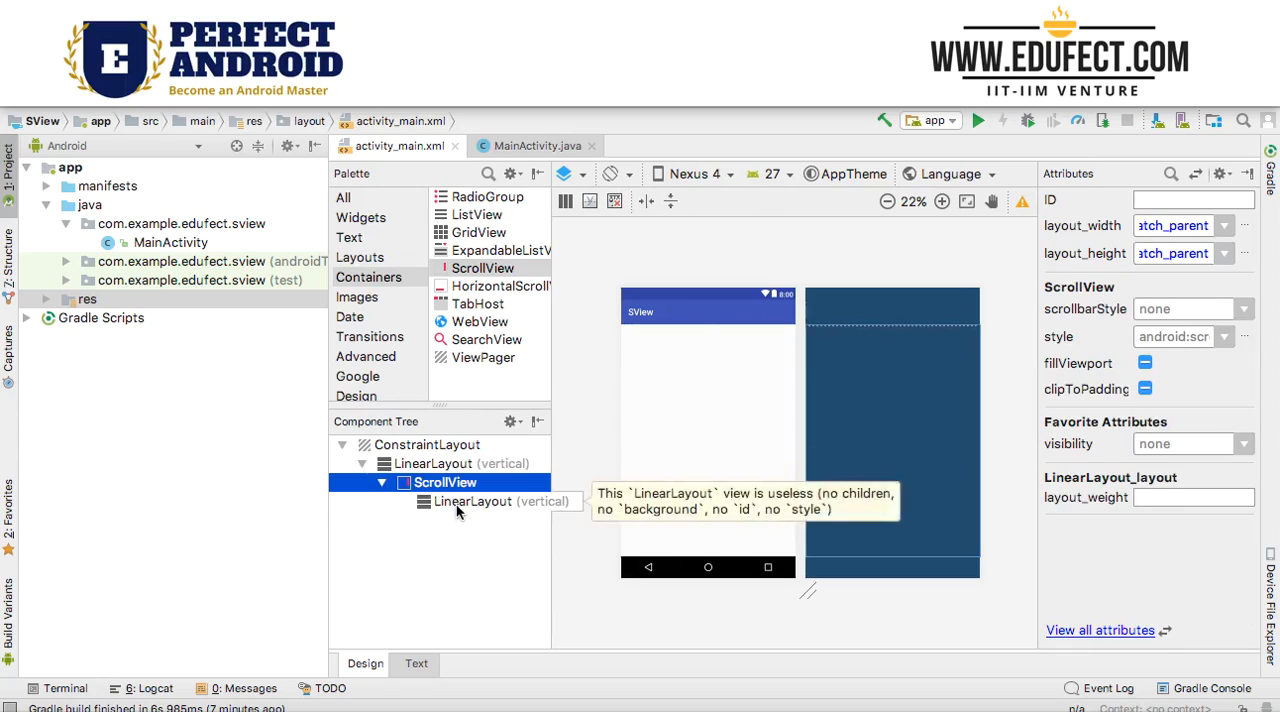
- Set the ScrollView's inner LinearLayout width to match_parent
{"action": "left_click", "coordinate": [488, 501]}
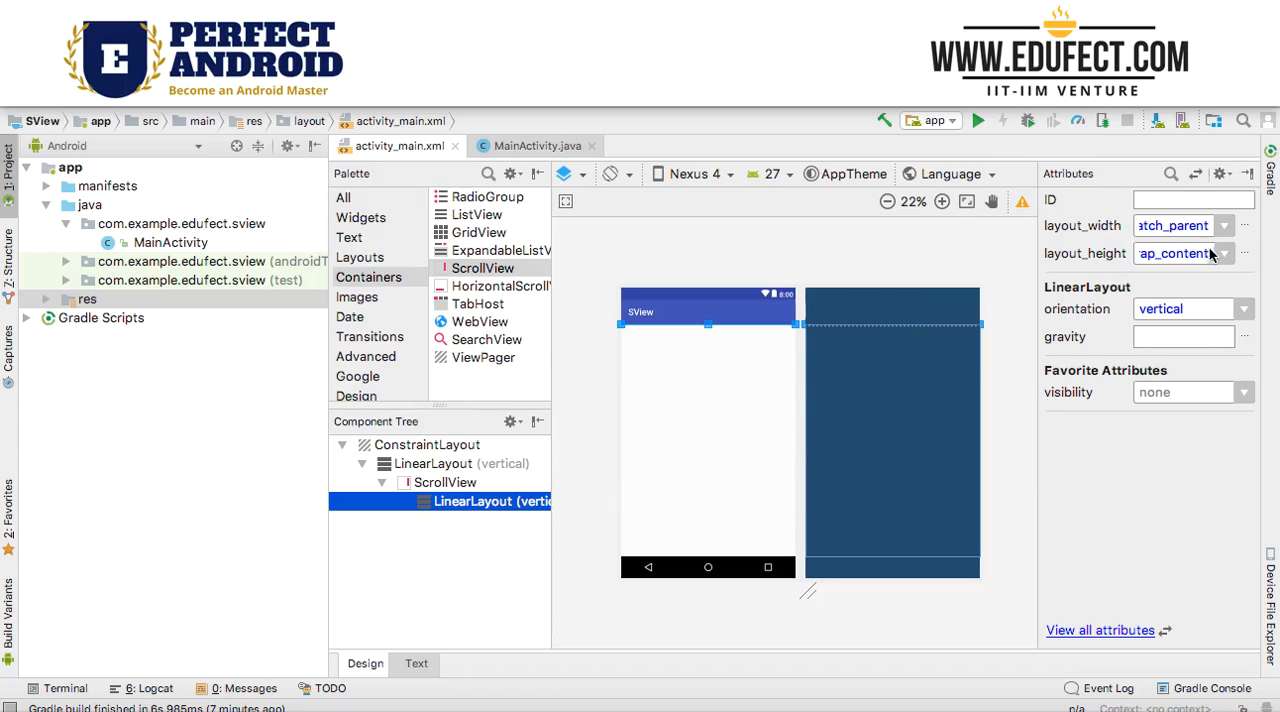
{"action": "left_click", "coordinate": [1224, 253]}
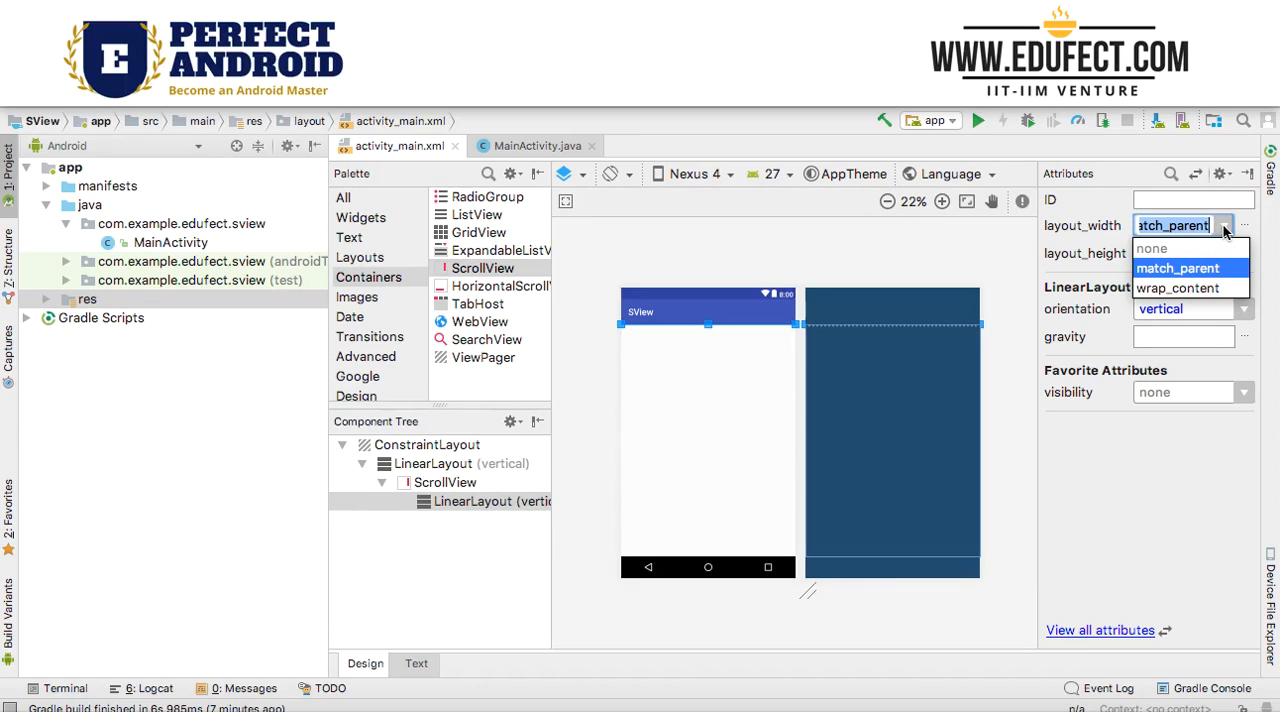
{"action": "left_click", "coordinate": [1190, 288]}
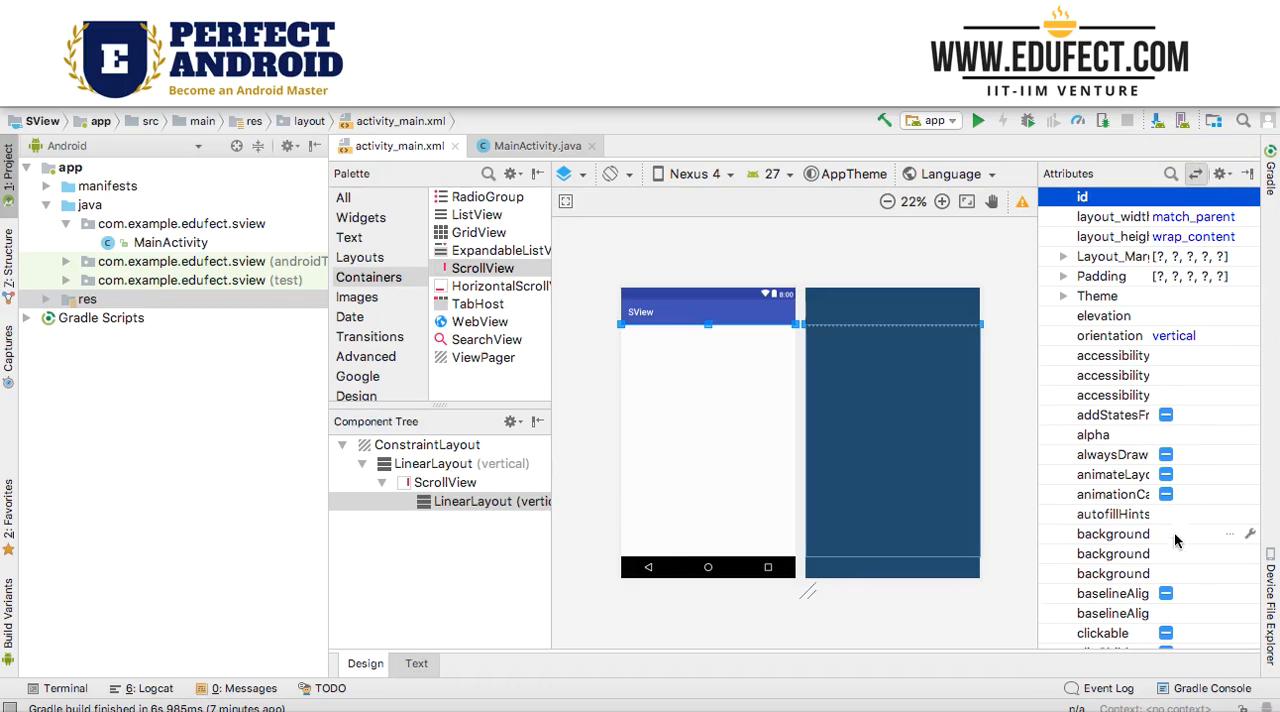
{"action": "left_click", "coordinate": [1111, 534]}
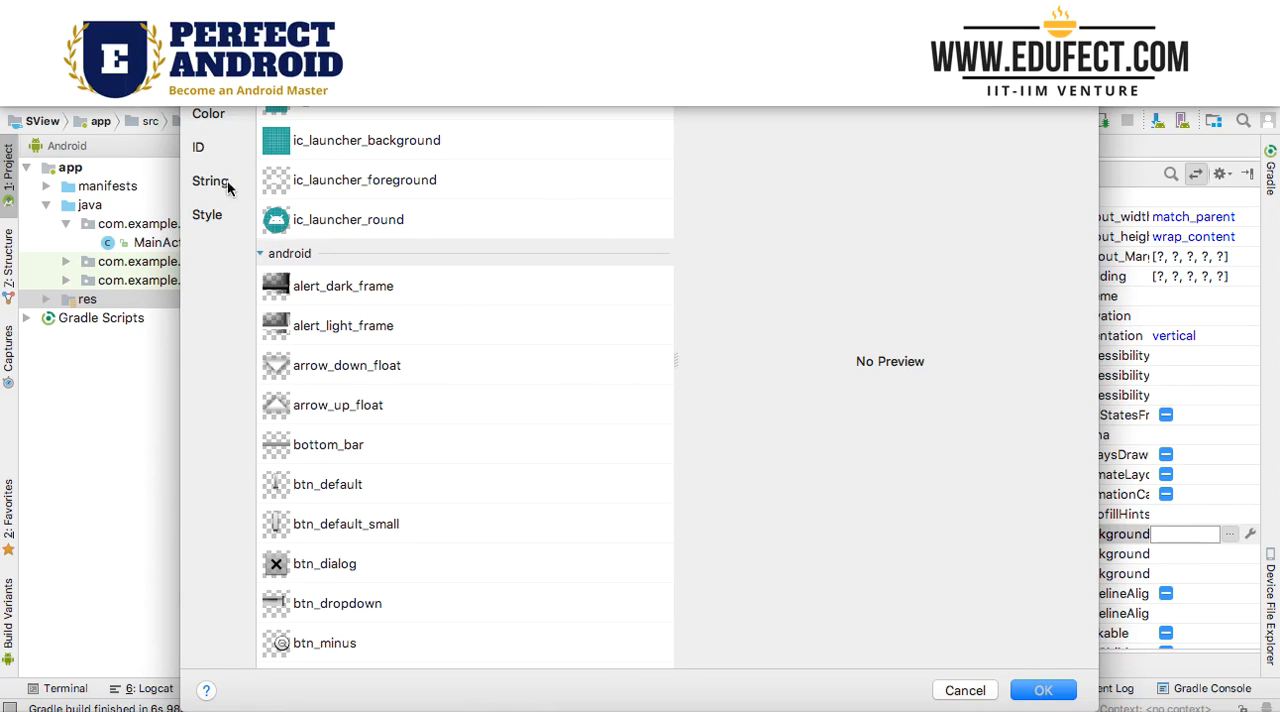
{"action": "left_click", "coordinate": [208, 113]}
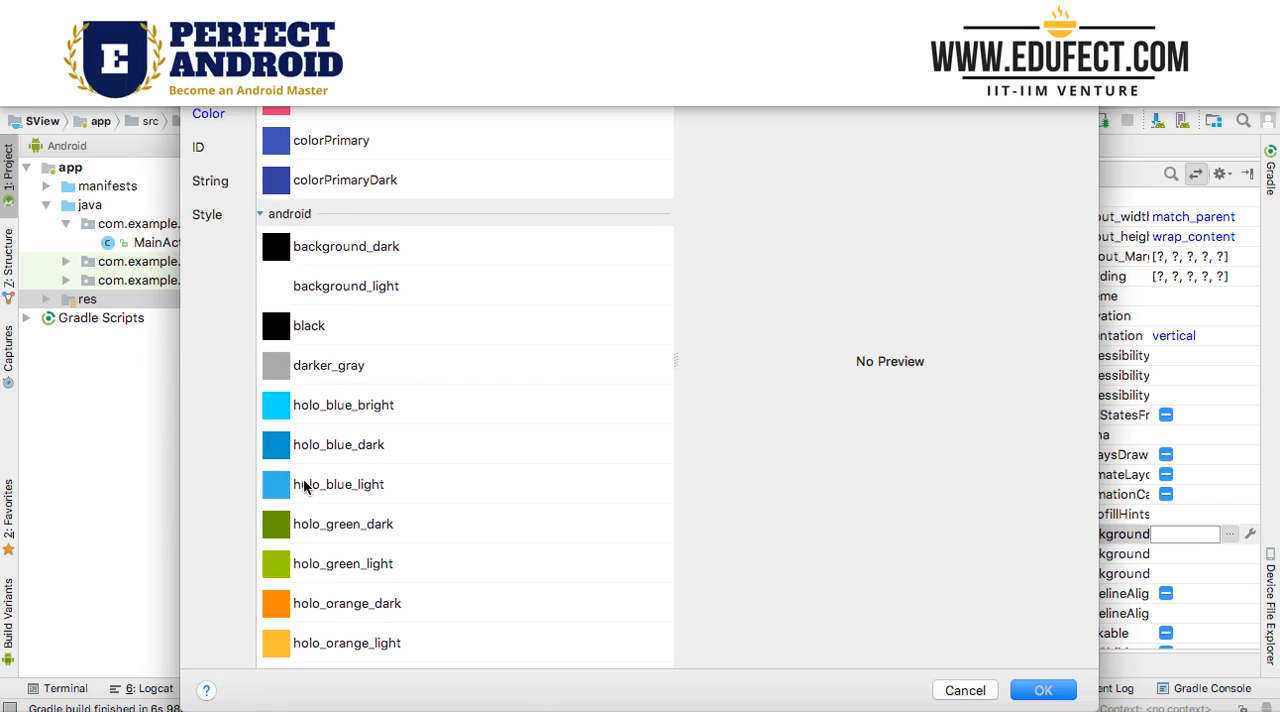
{"action": "left_click", "coordinate": [338, 484]}
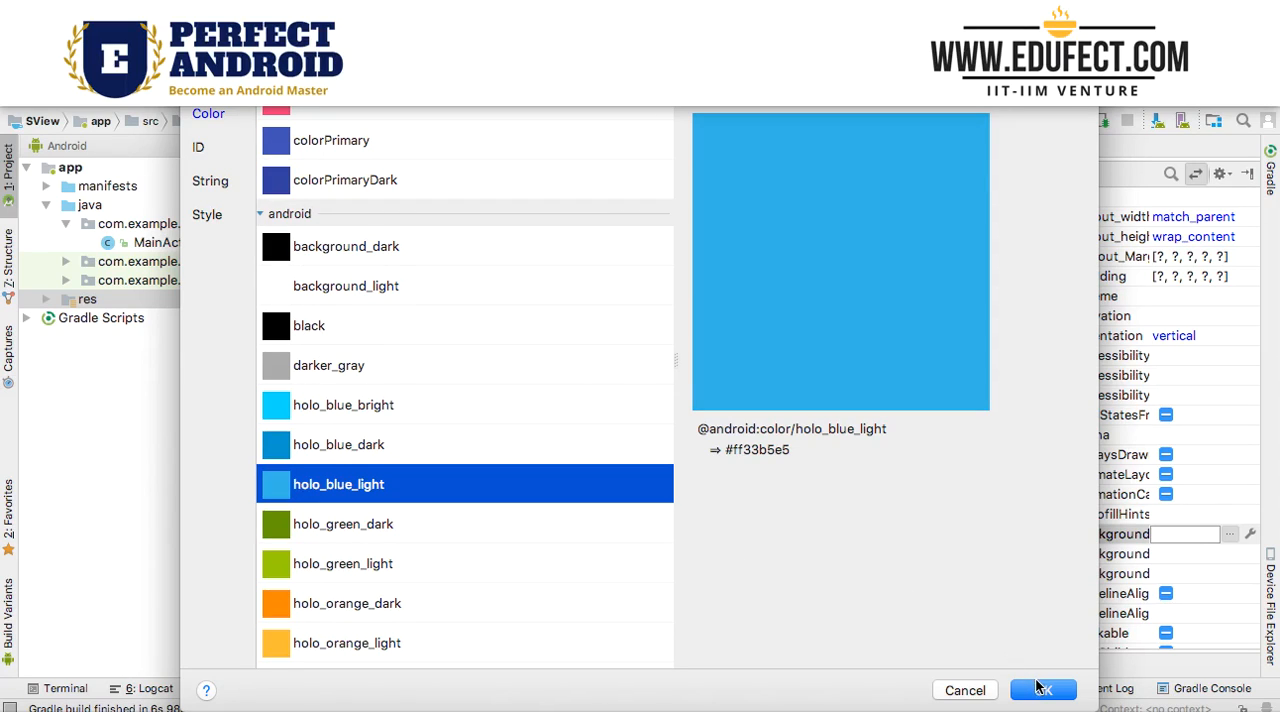
{"action": "left_click", "coordinate": [1045, 690]}
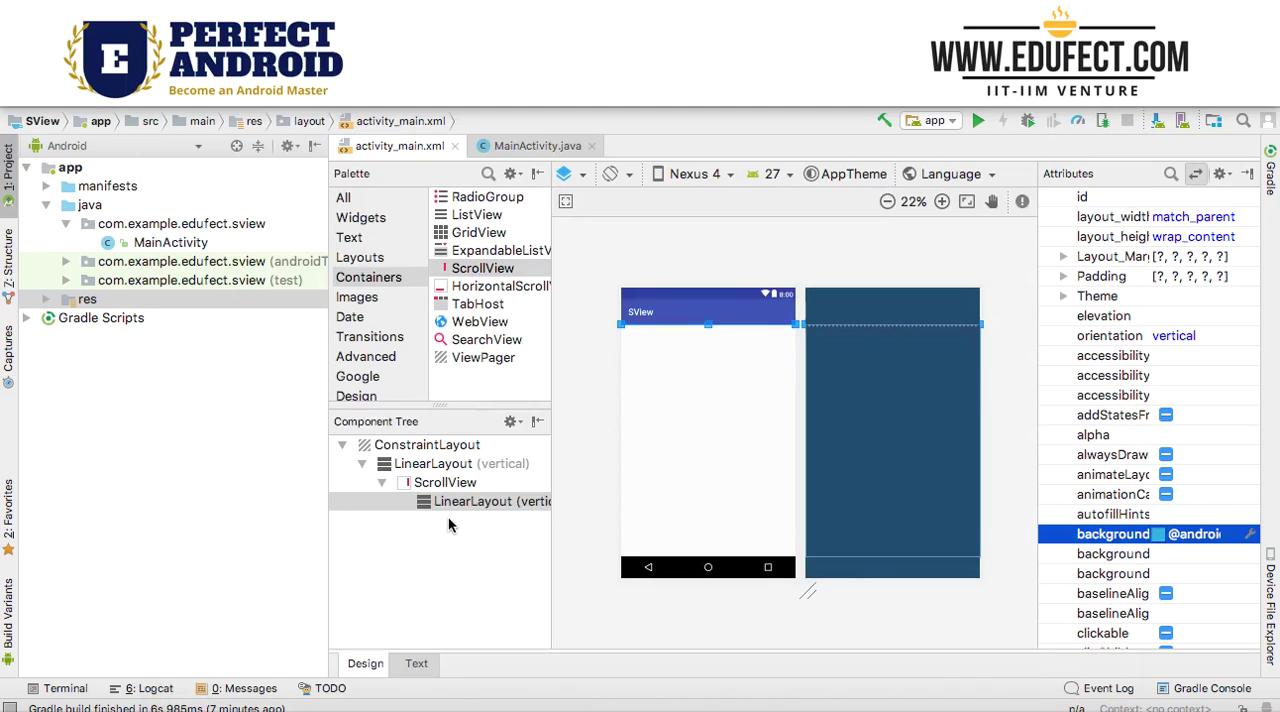
{"action": "left_click", "coordinate": [485, 502]}
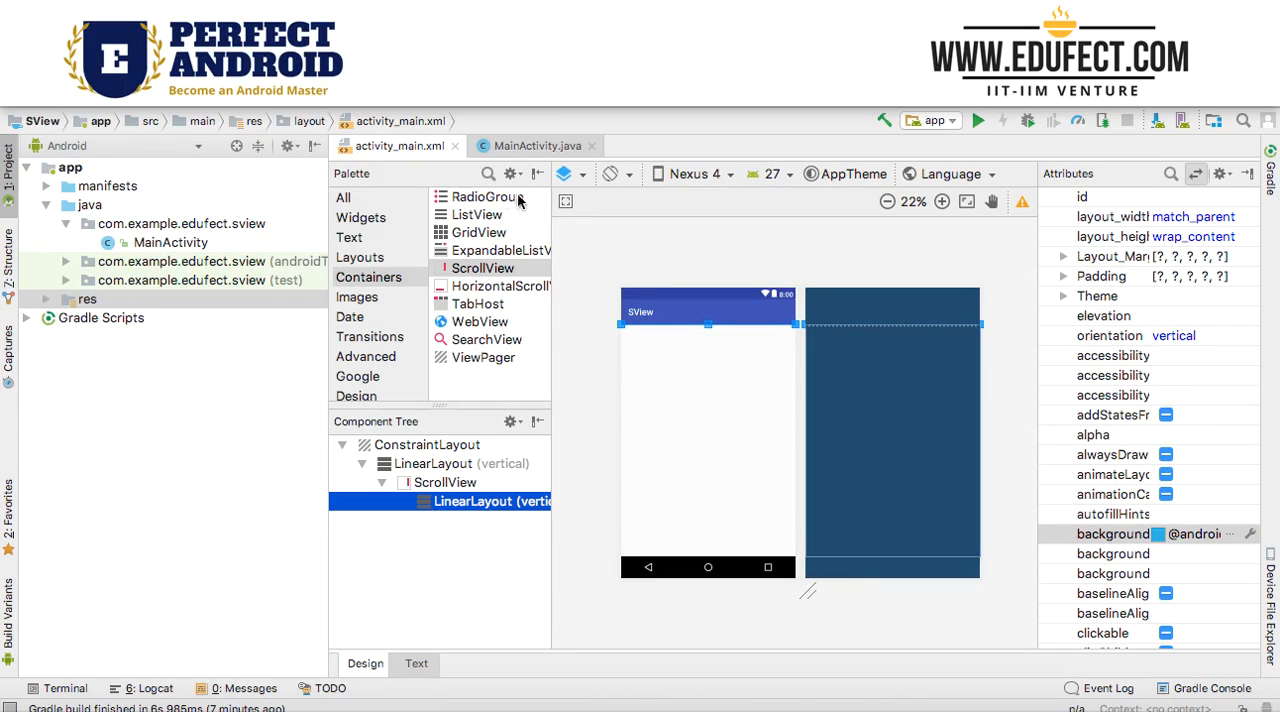
{"action": "mouse_move", "coordinate": [415, 375]}
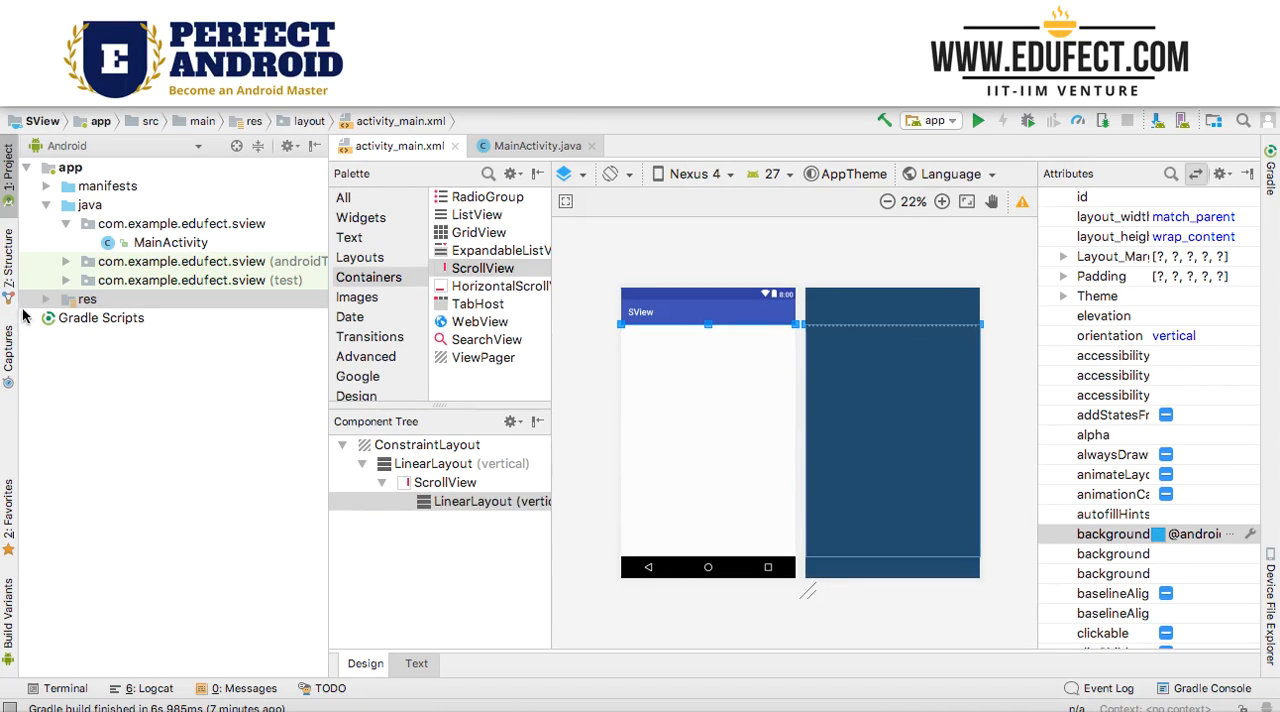
- Paste captainamerica, fantastic, harrypotter and logan JPGs into res/drawable
{"action": "left_click", "coordinate": [46, 299]}
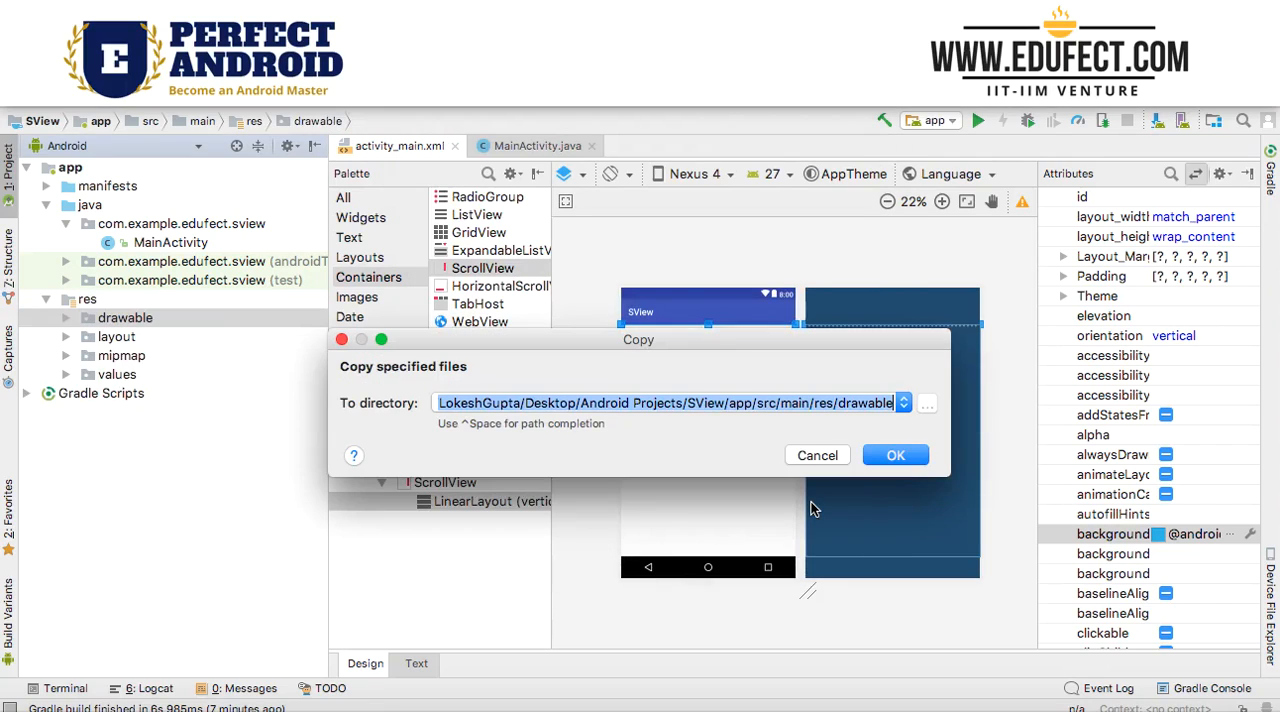
{"action": "left_click", "coordinate": [895, 455]}
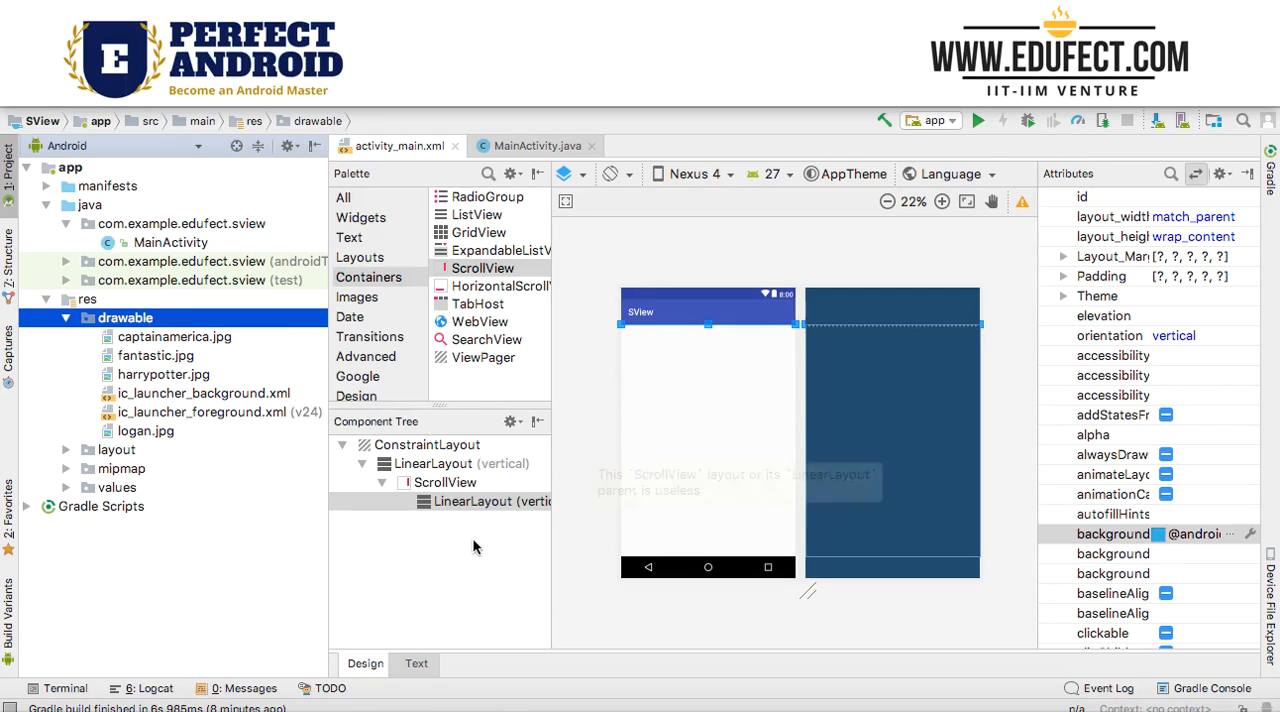
- Add an ImageView showing captainamerica inside the inner LinearLayout
{"action": "left_click", "coordinate": [358, 297]}
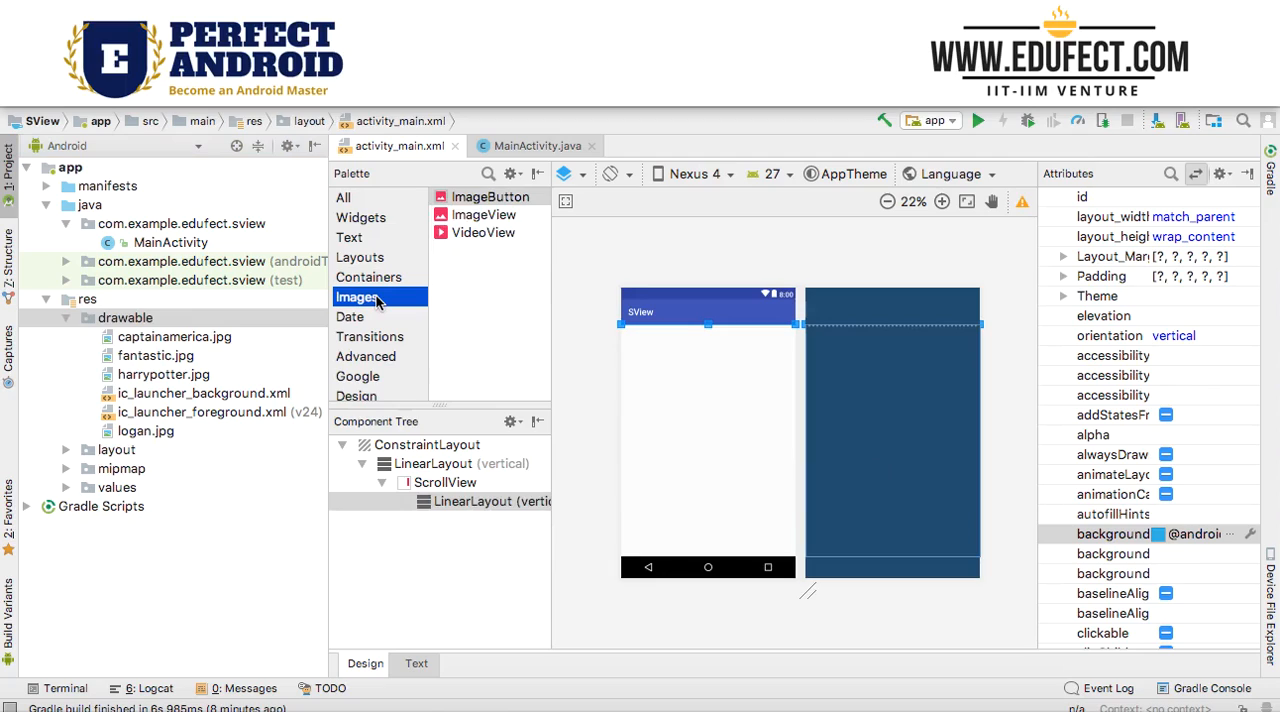
{"action": "left_click", "coordinate": [482, 501]}
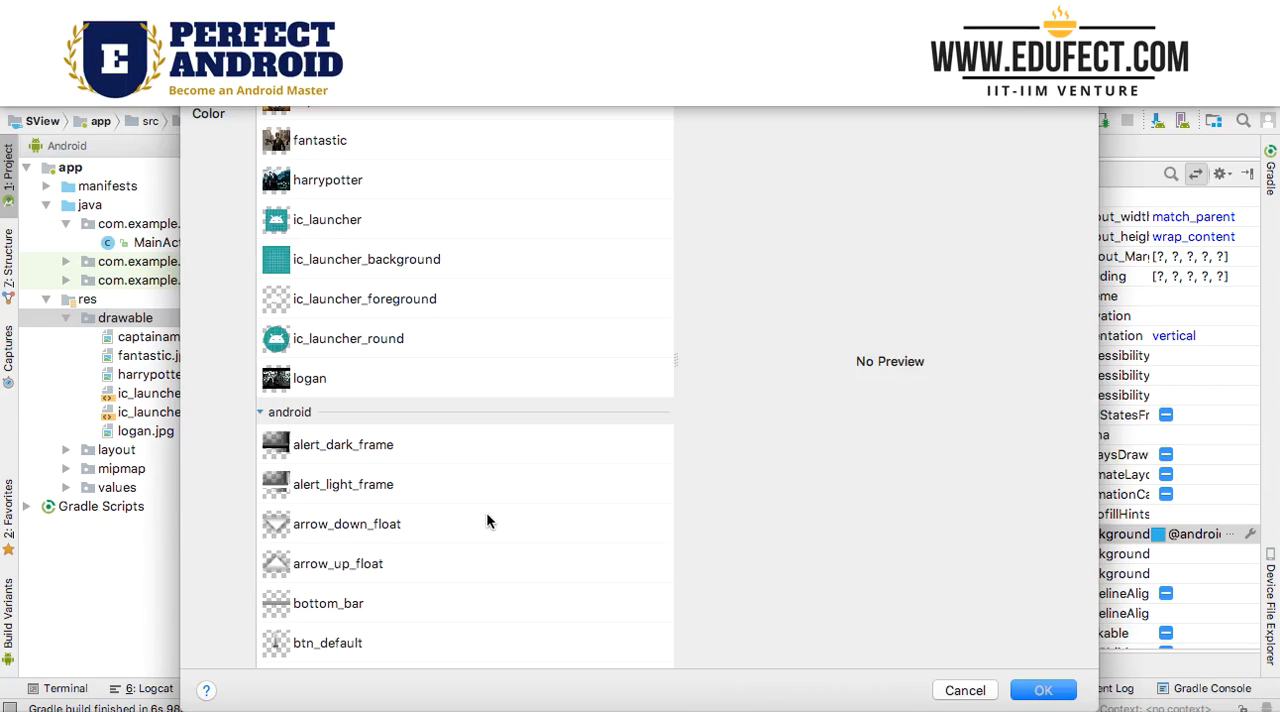
{"action": "left_click", "coordinate": [1041, 689]}
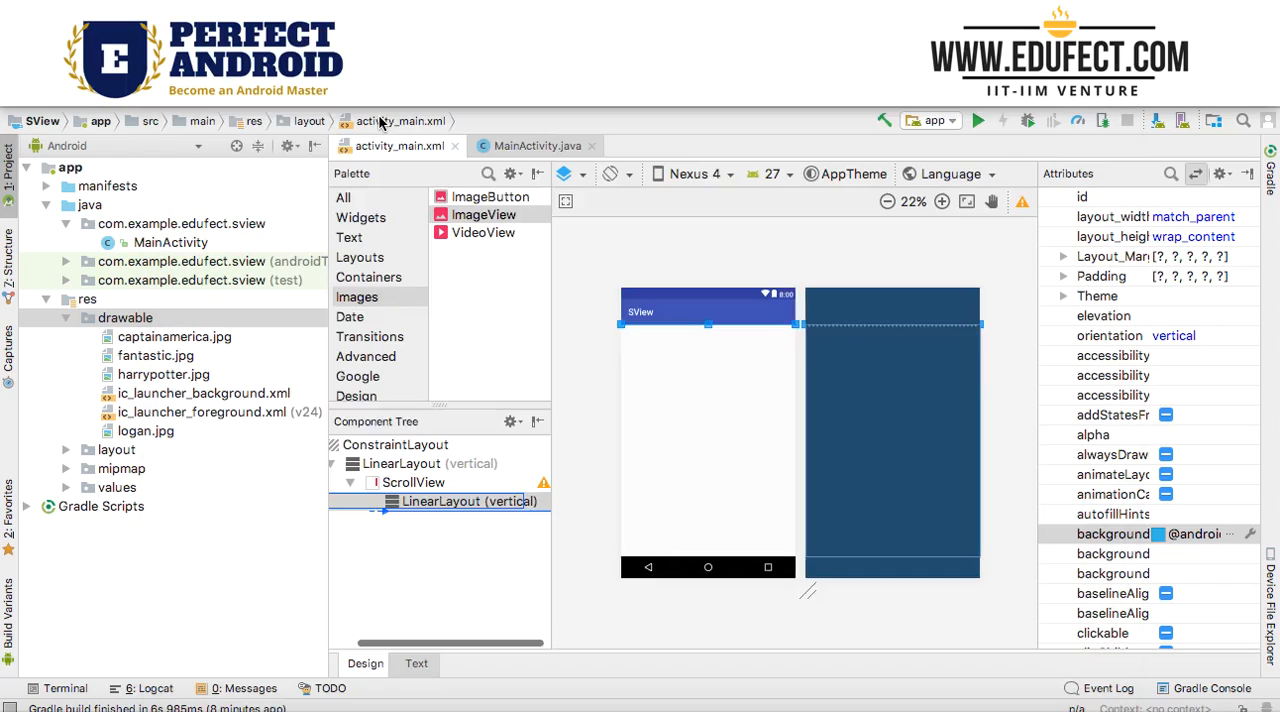
{"action": "left_click_drag", "start_coordinate": [484, 214], "coordinate": [708, 380]}
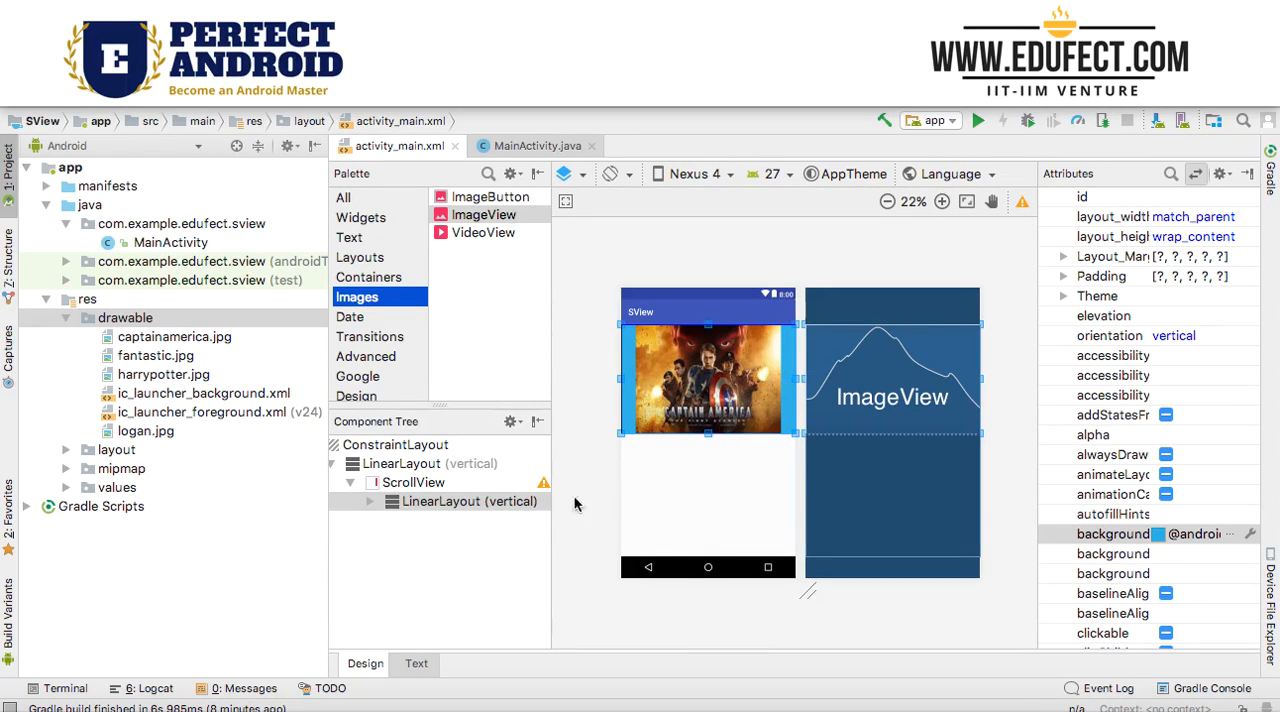
- Set imageView4's layout_margin to 20dp on all sides
{"action": "left_click", "coordinate": [374, 501]}
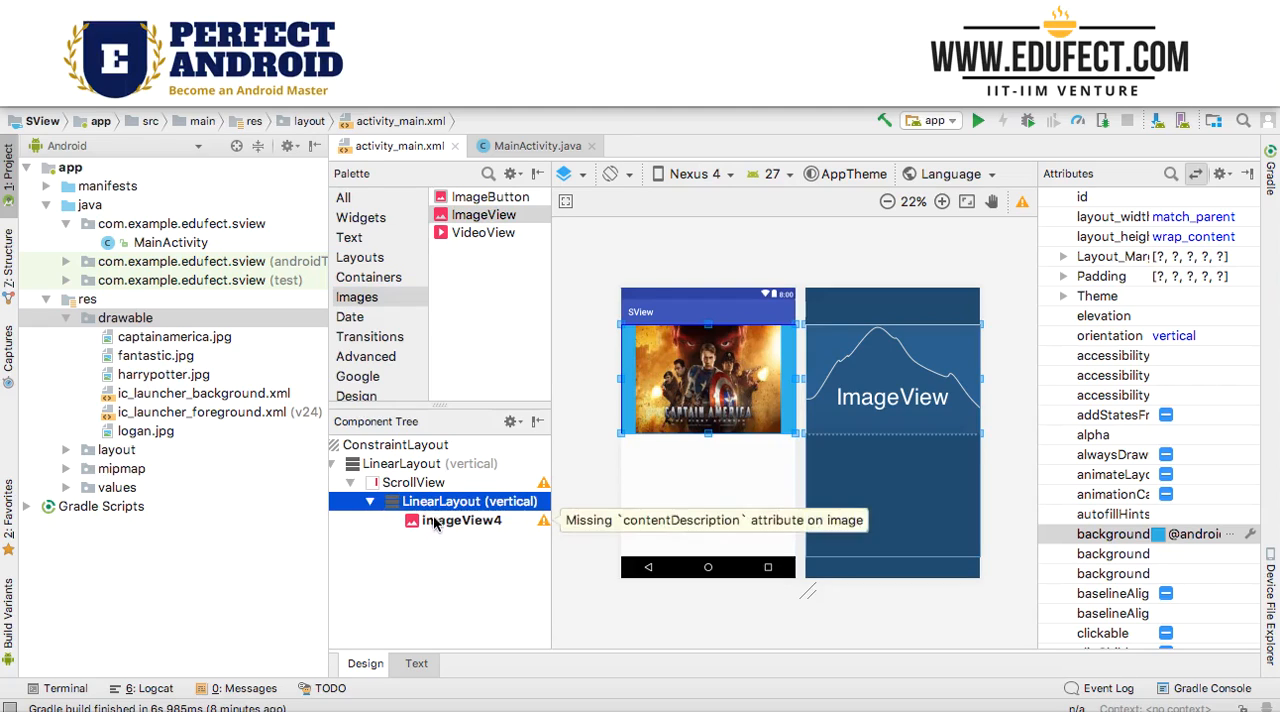
{"action": "left_click", "coordinate": [1197, 173]}
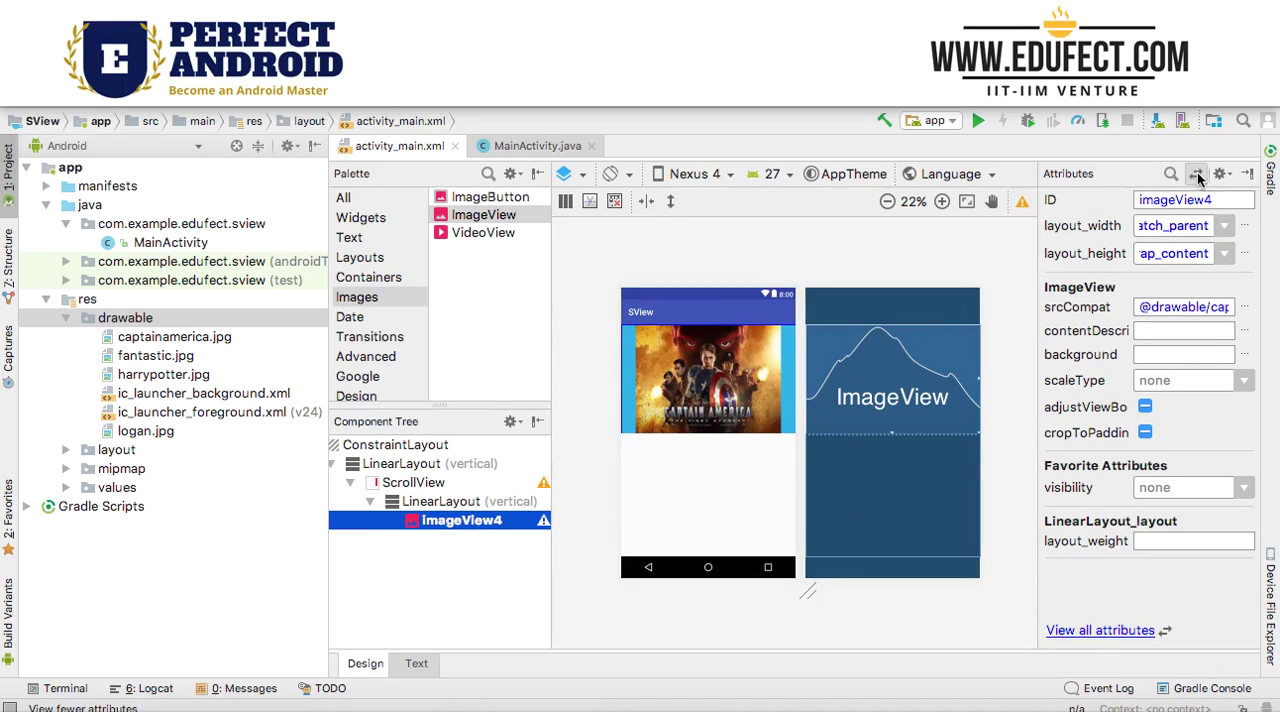
{"action": "left_click", "coordinate": [1196, 173]}
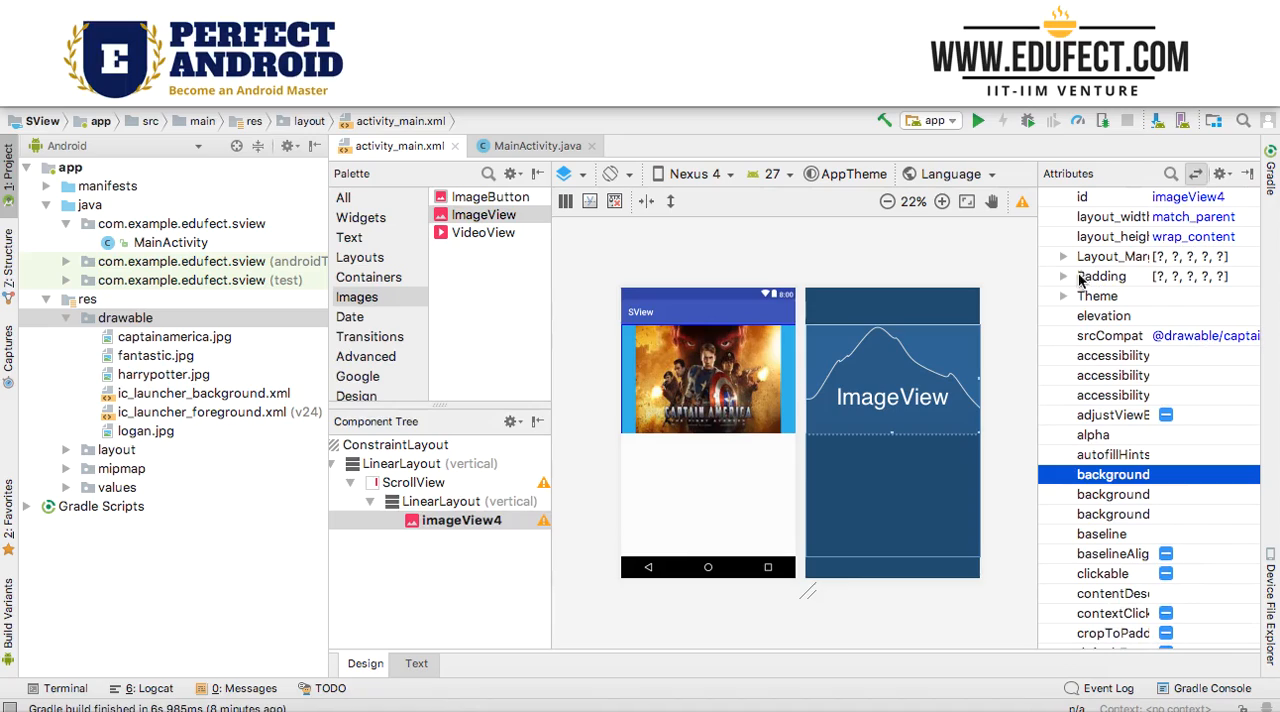
{"action": "left_click", "coordinate": [1064, 256]}
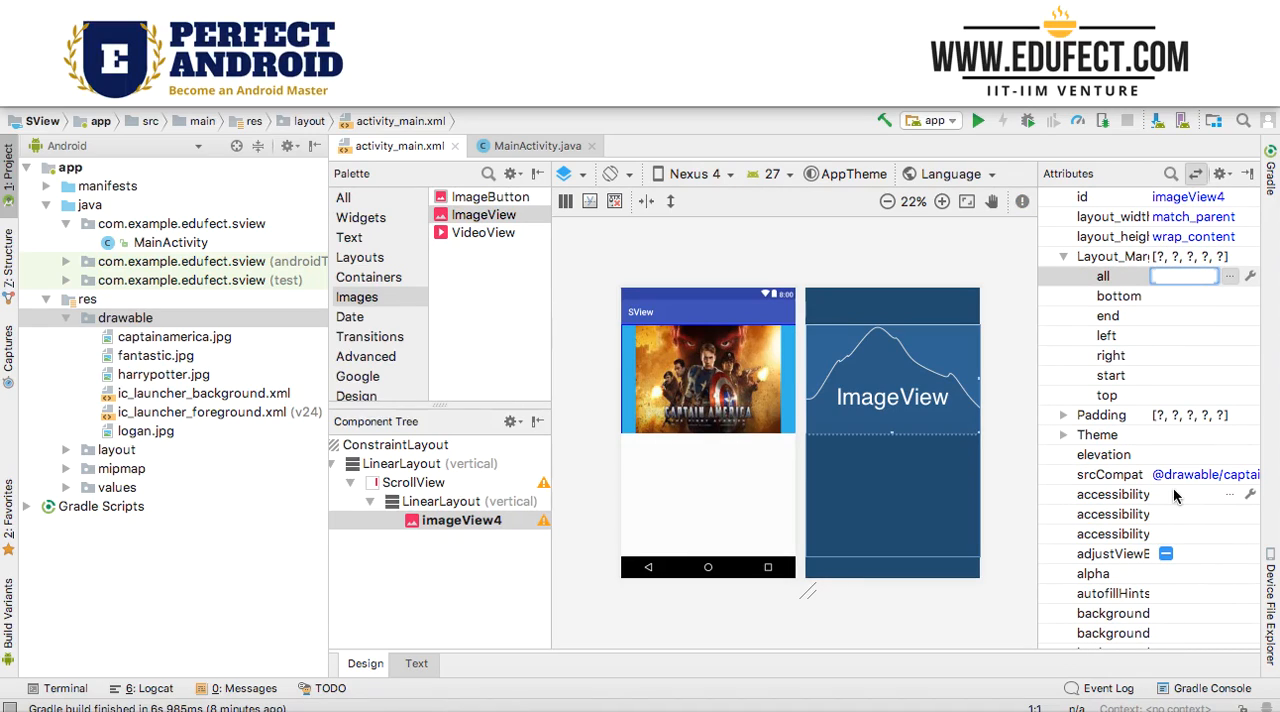
{"action": "type", "text": "20dp"}
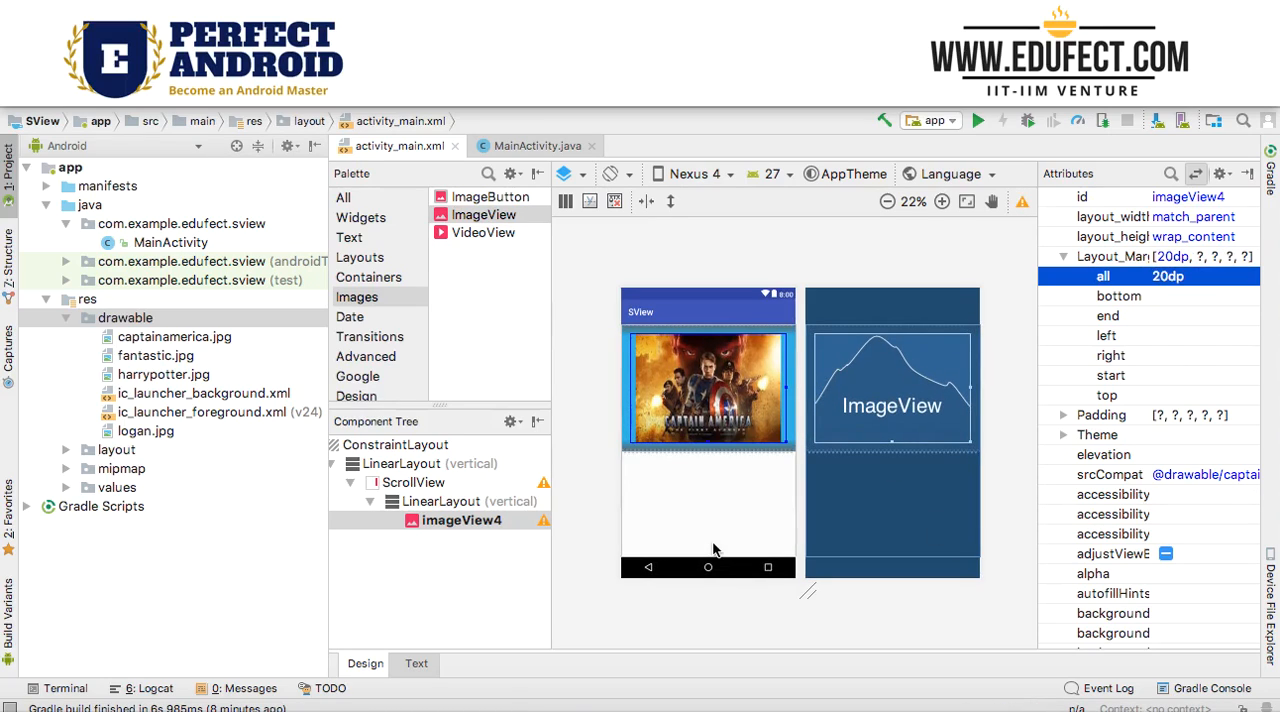
{"action": "mouse_move", "coordinate": [496, 218]}
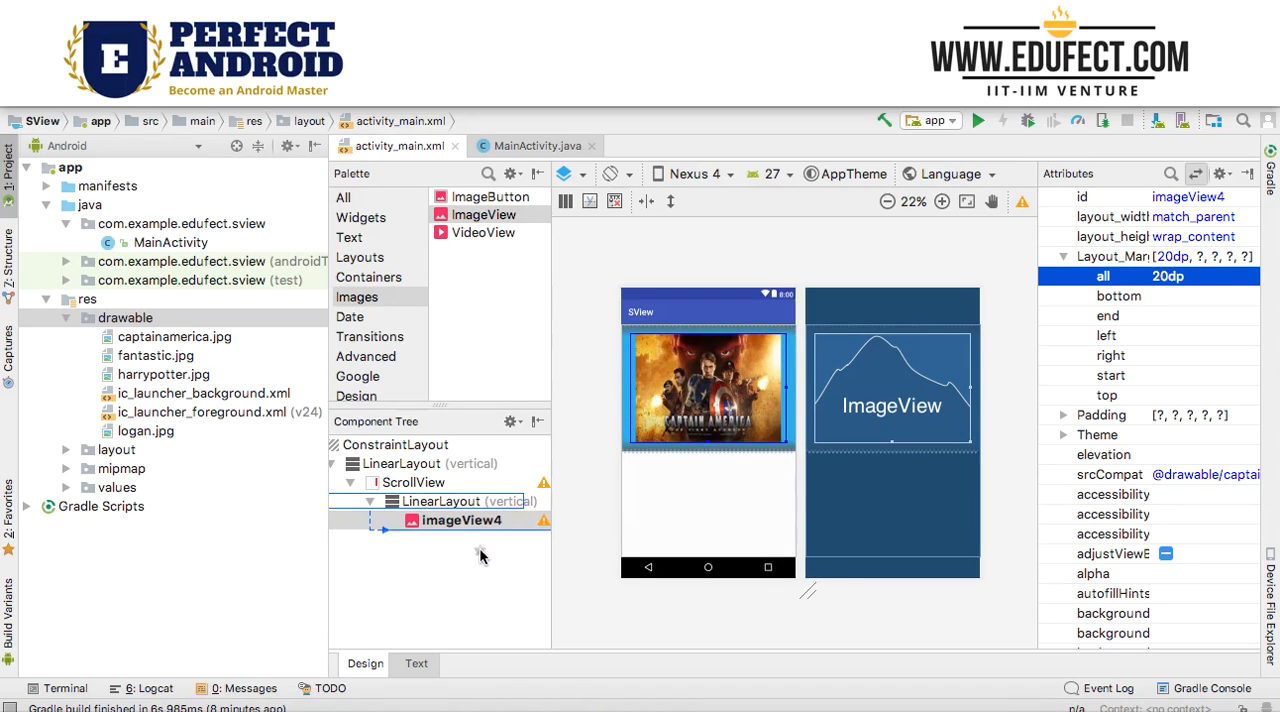
{"action": "left_click", "coordinate": [1200, 481]}
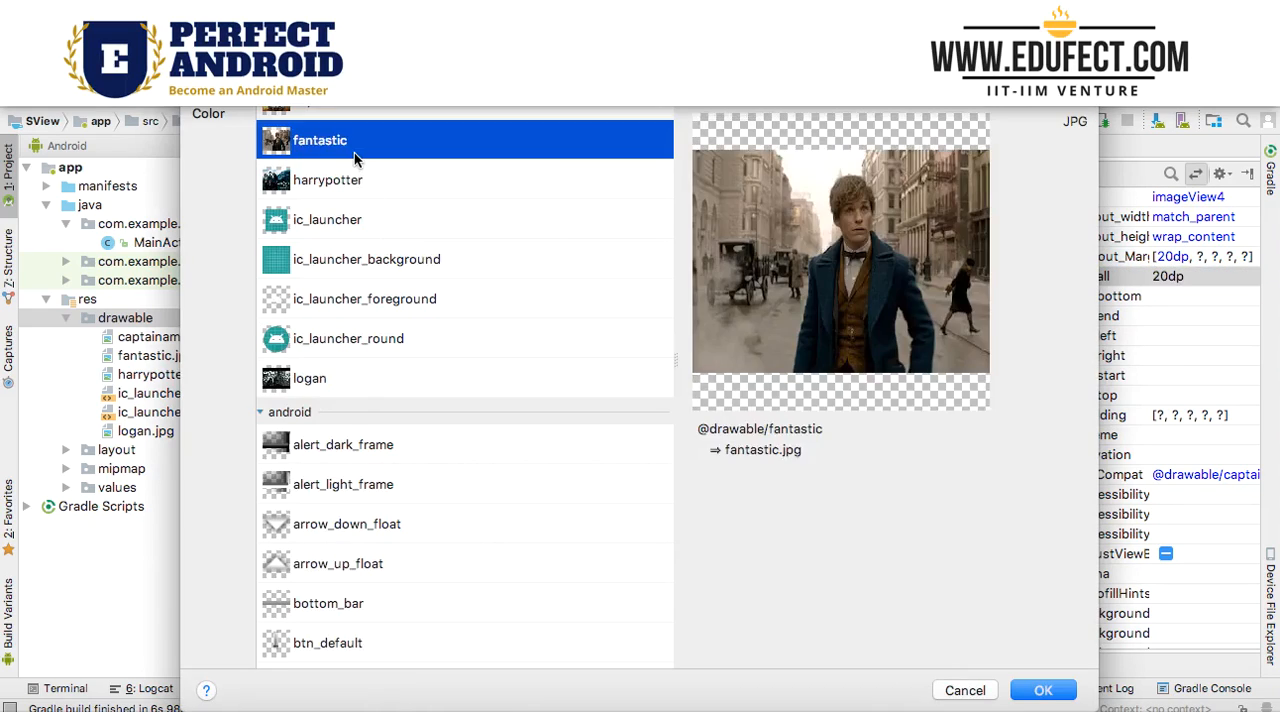
{"action": "left_click", "coordinate": [1043, 690]}
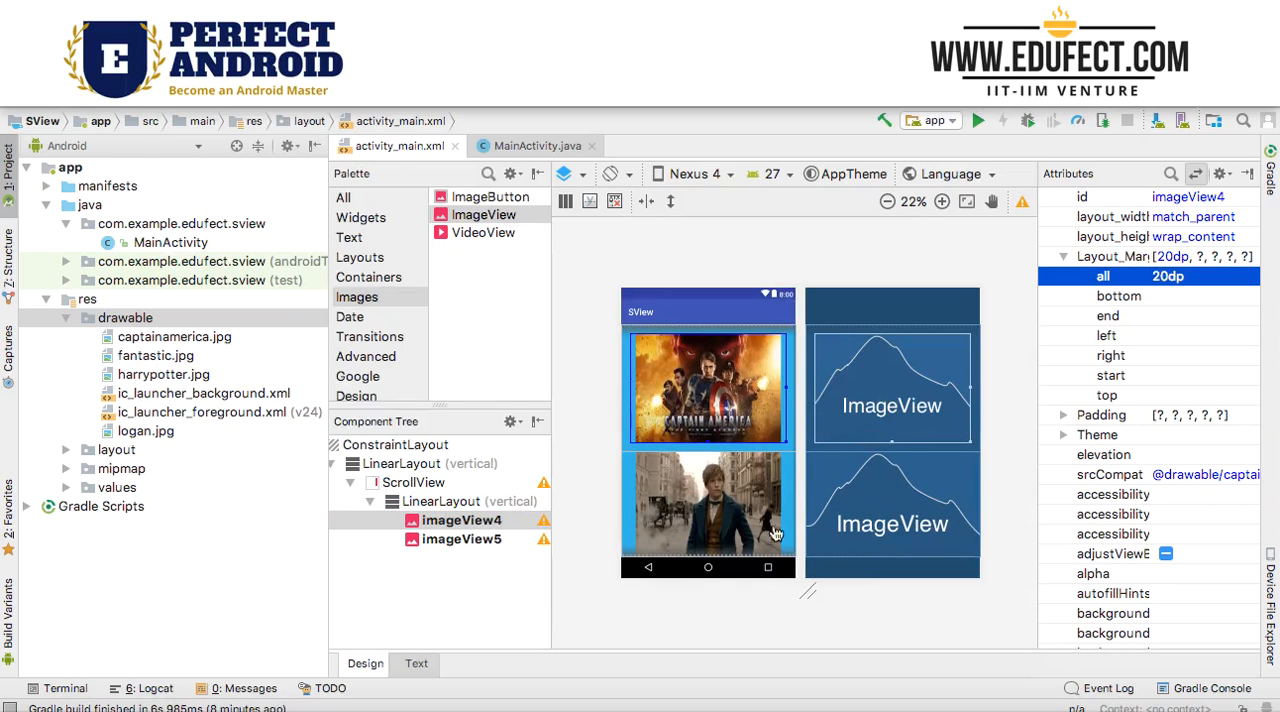
{"action": "left_click", "coordinate": [462, 539]}
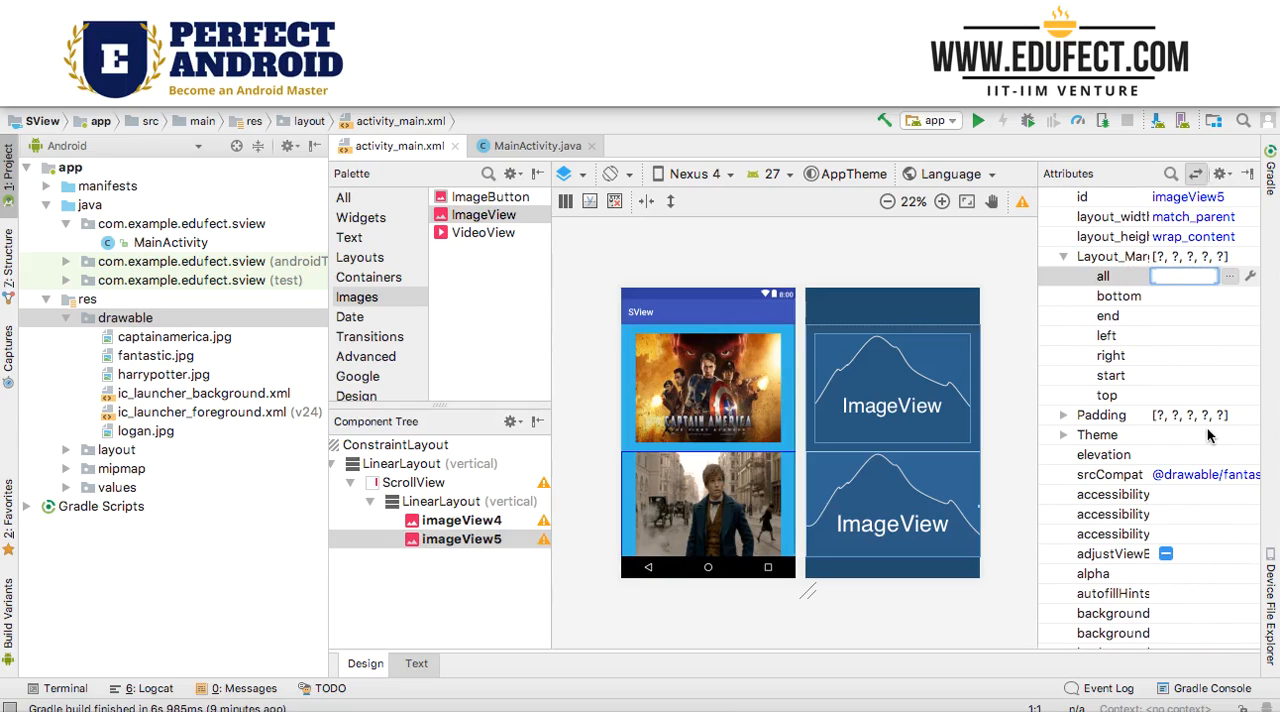
{"action": "type", "text": "20dp"}
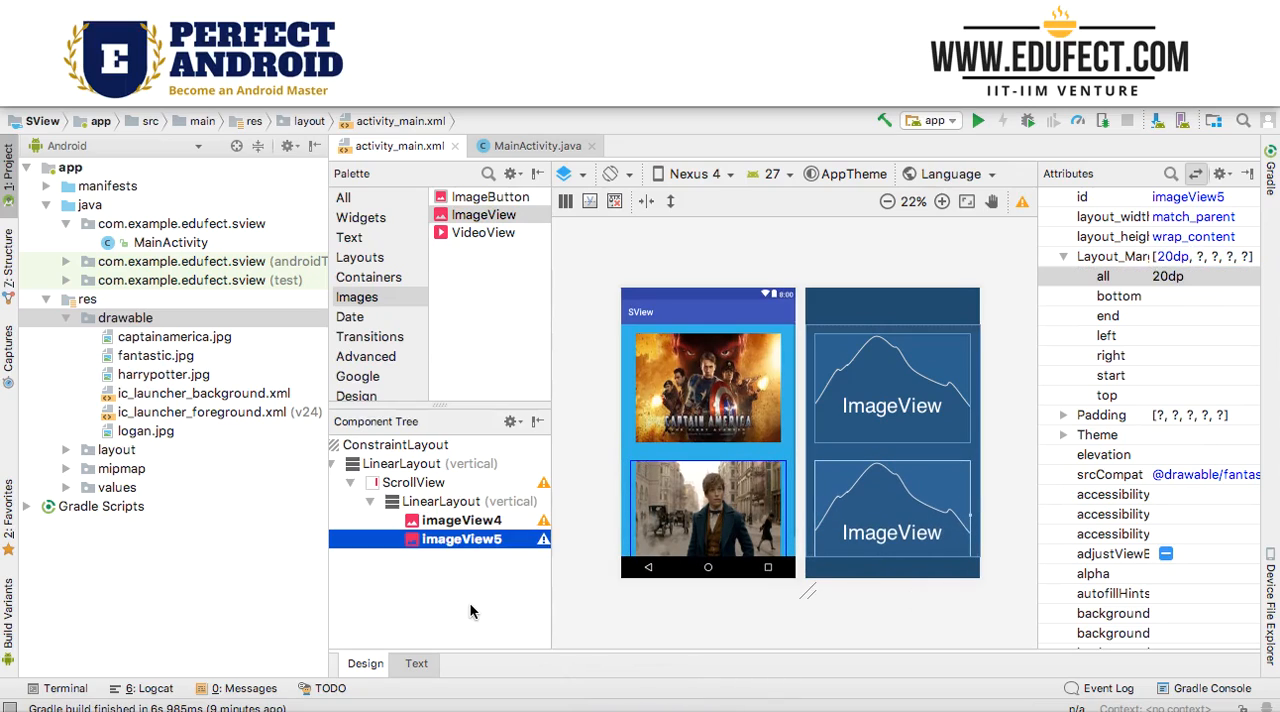
{"action": "mouse_move", "coordinate": [483, 308]}
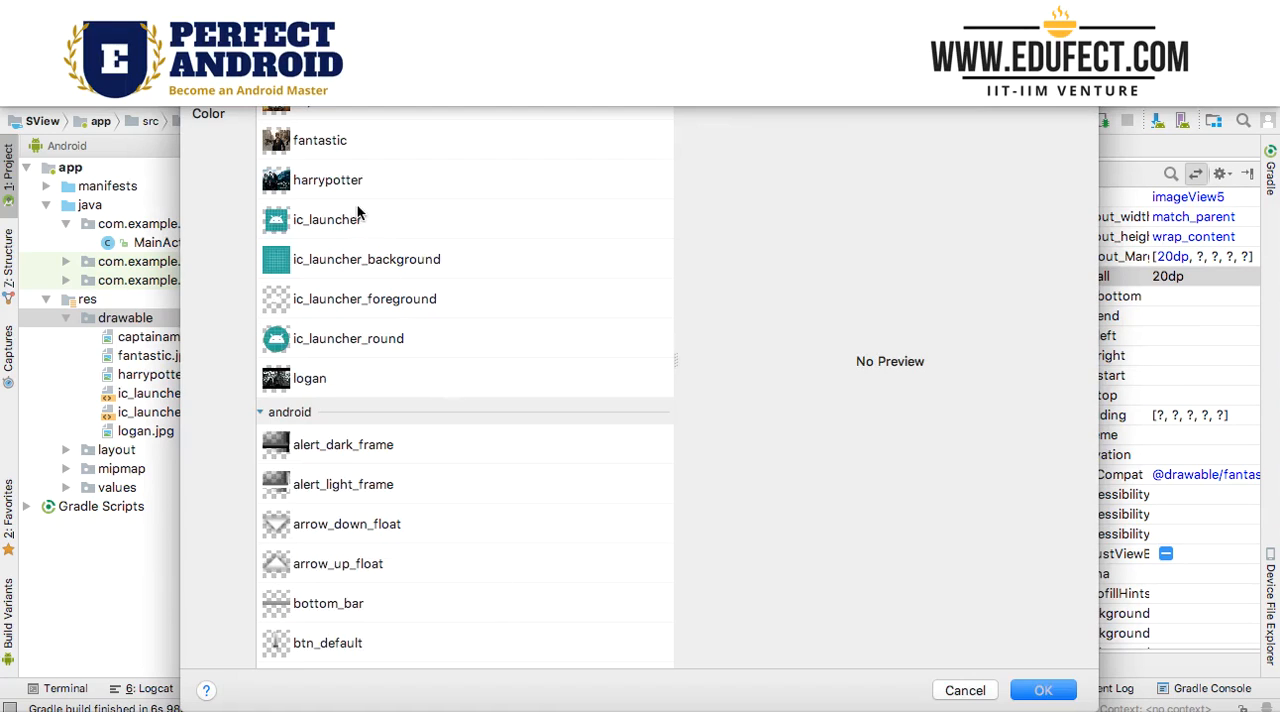
{"action": "left_click", "coordinate": [1044, 690]}
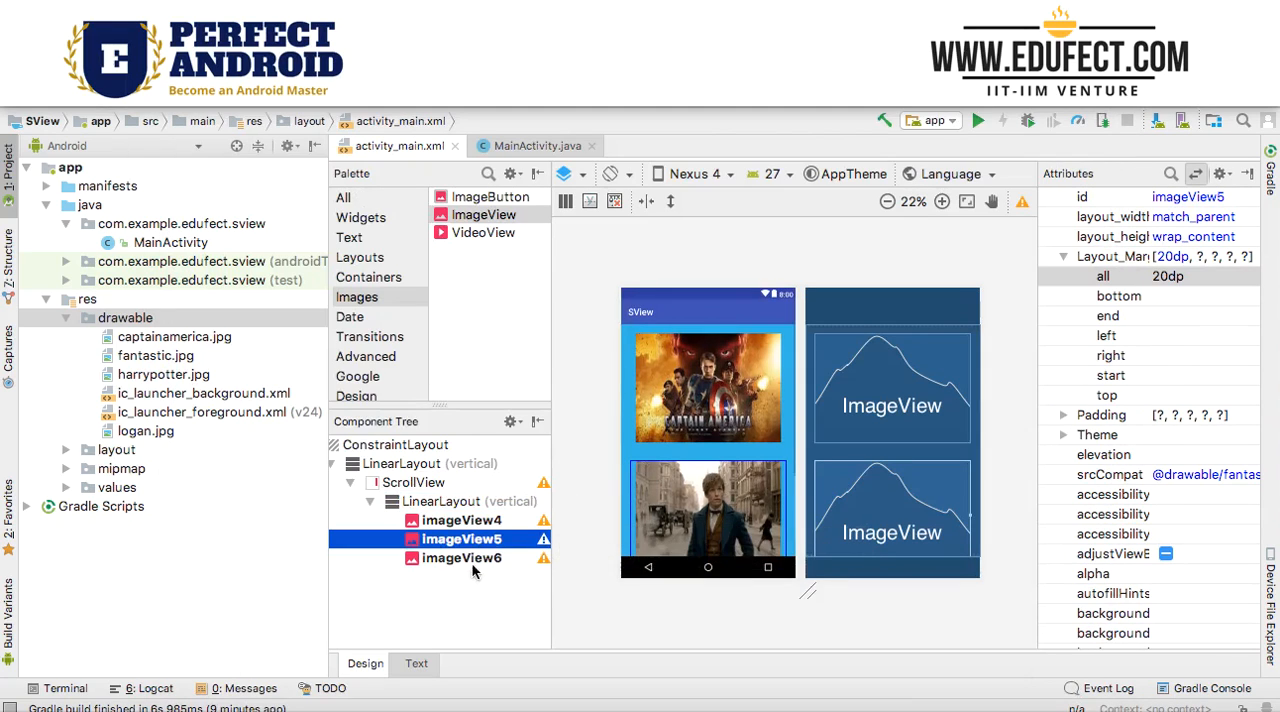
{"action": "left_click", "coordinate": [461, 558]}
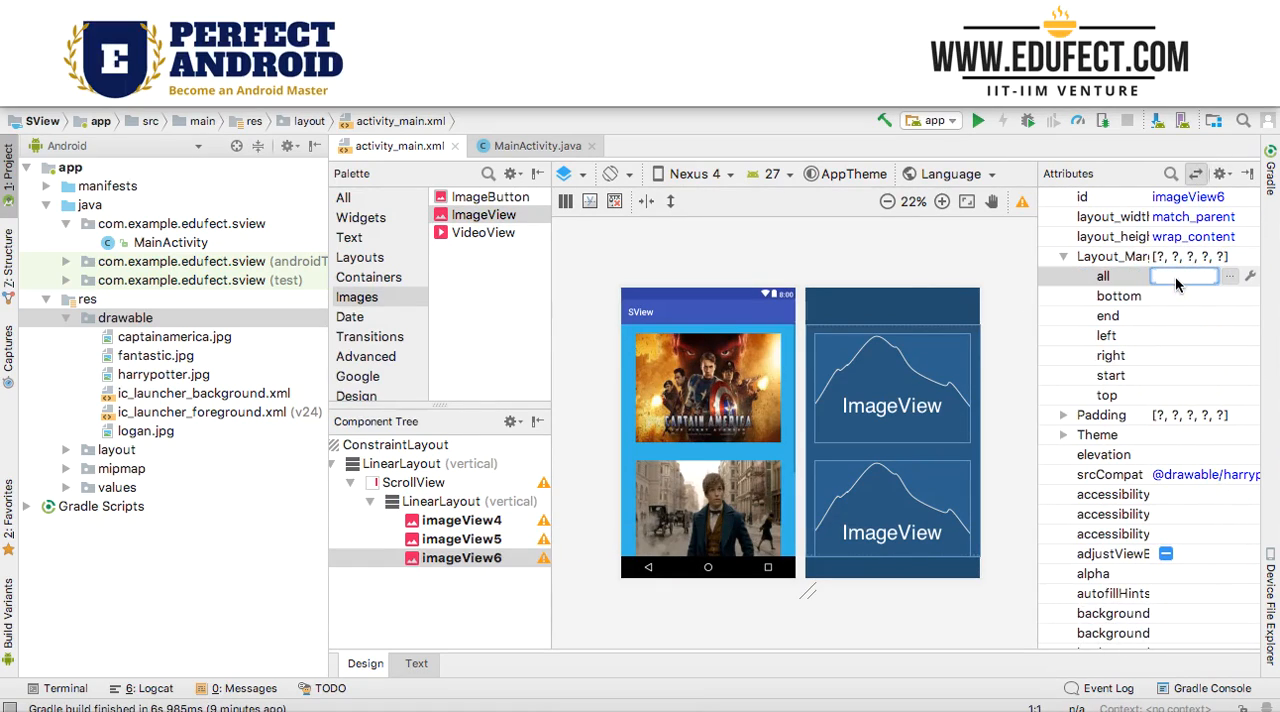
{"action": "type", "text": "20dp"}
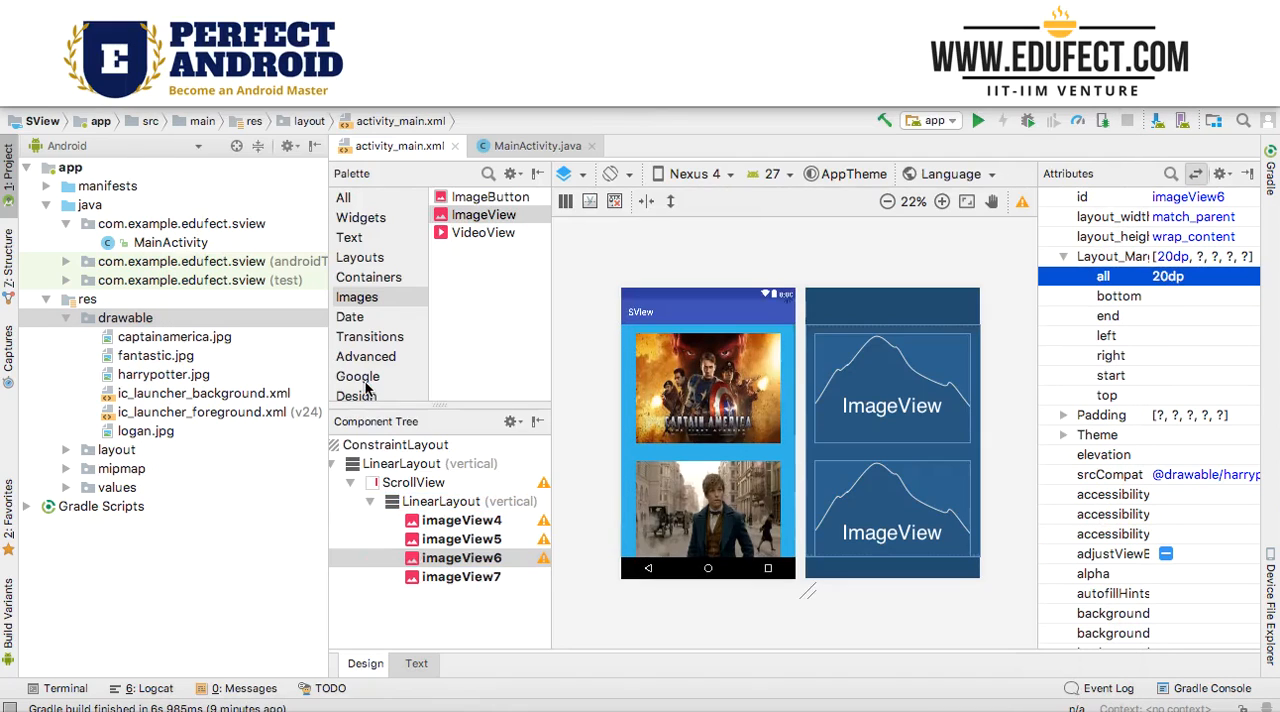
- Set the logan image, imageView7, to a 20dp margin on all sides
{"action": "left_click", "coordinate": [461, 577]}
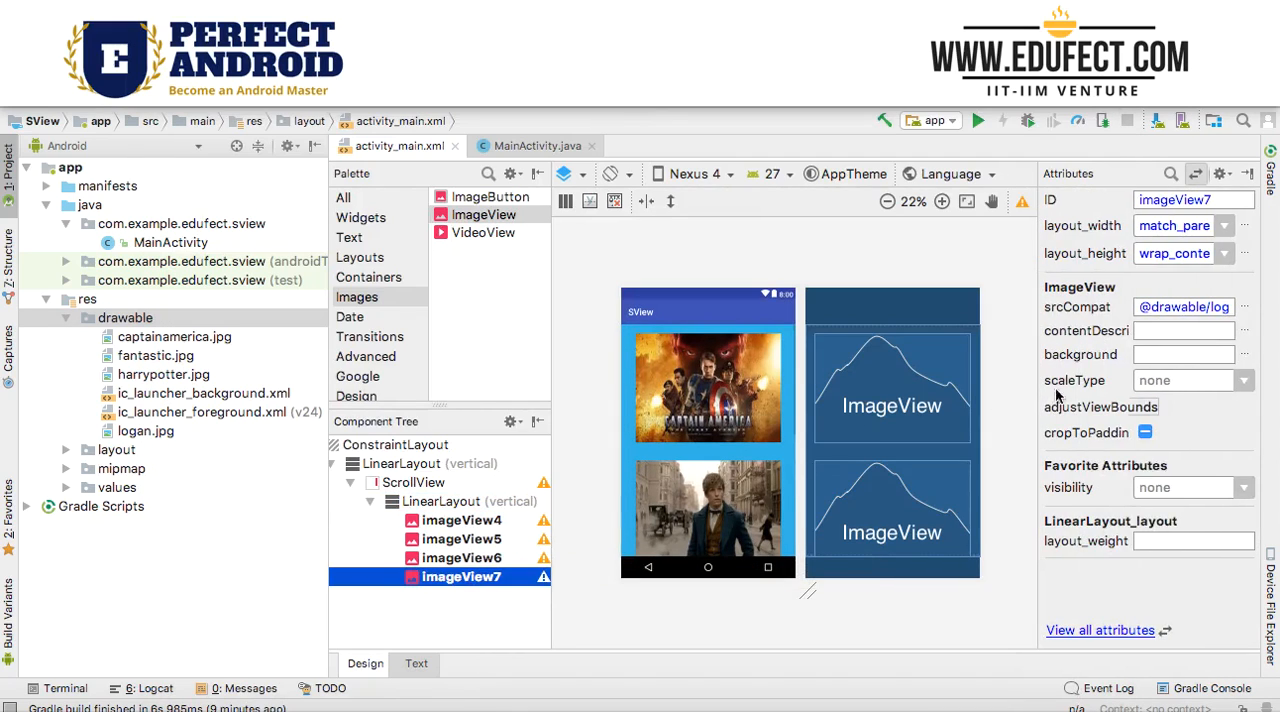
{"action": "left_click", "coordinate": [1100, 631]}
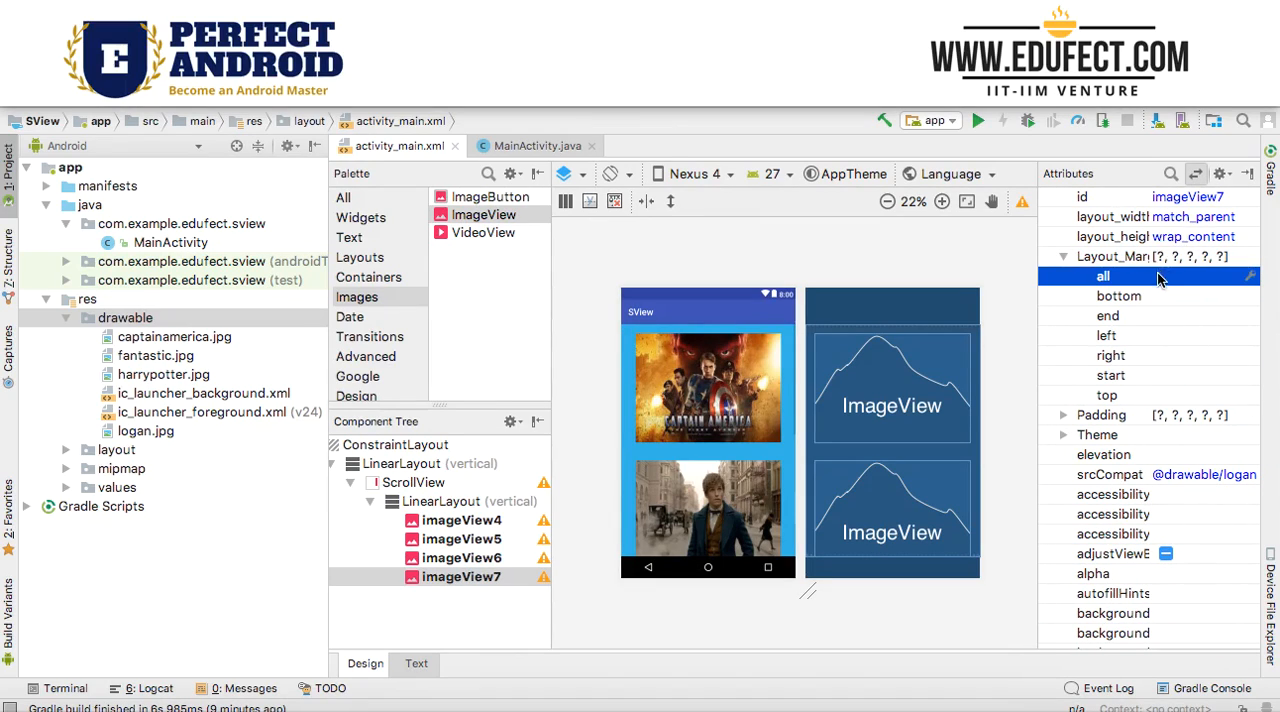
{"action": "type", "text": "20dp"}
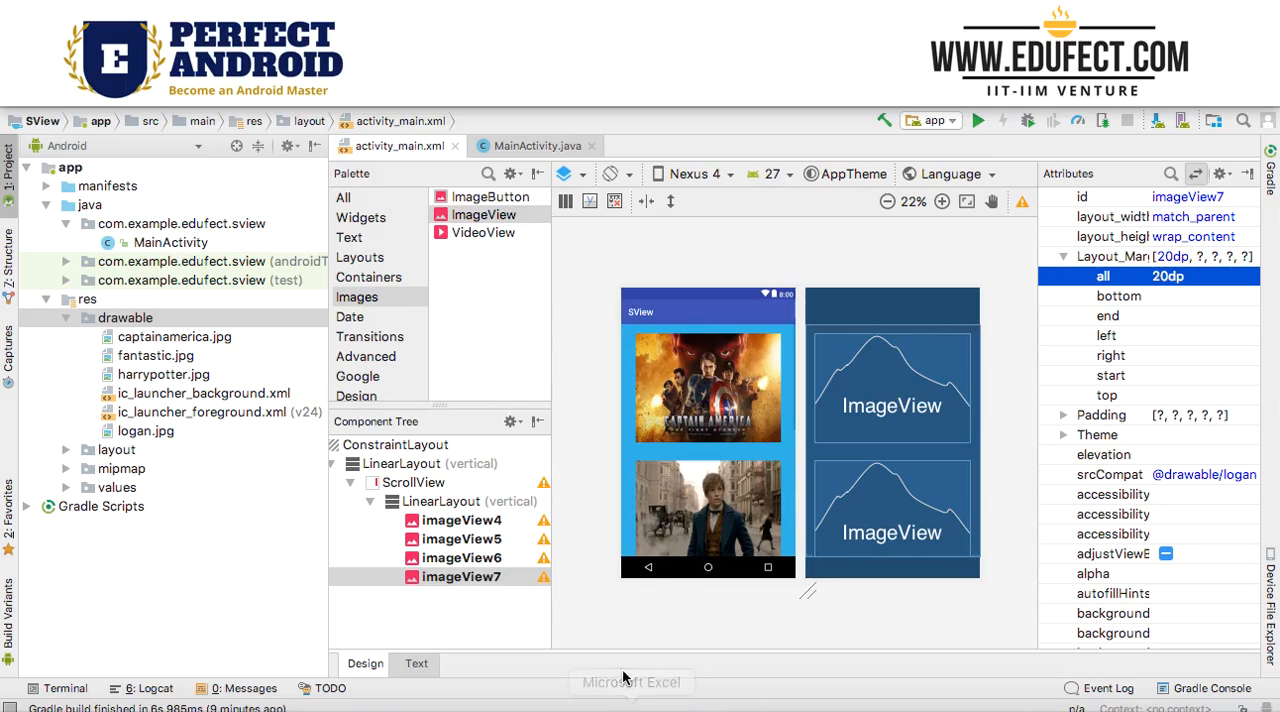
{"action": "left_click", "coordinate": [461, 576]}
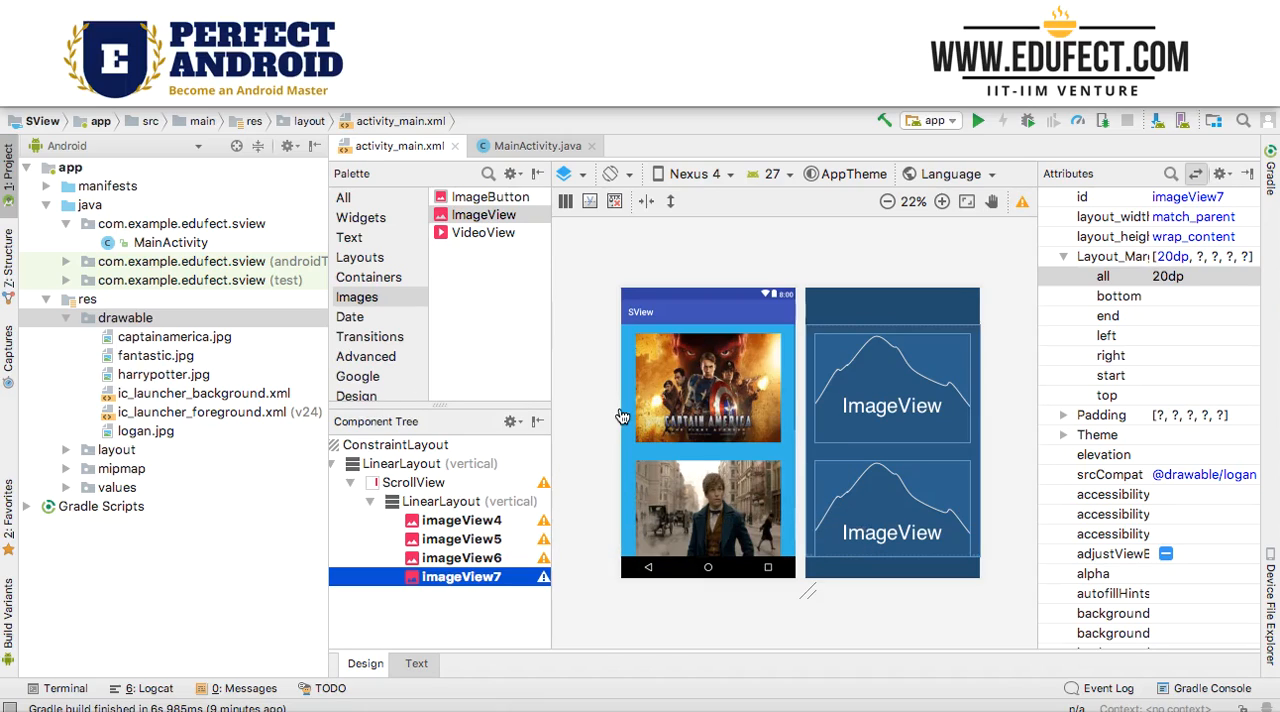
{"action": "mouse_move", "coordinate": [668, 623]}
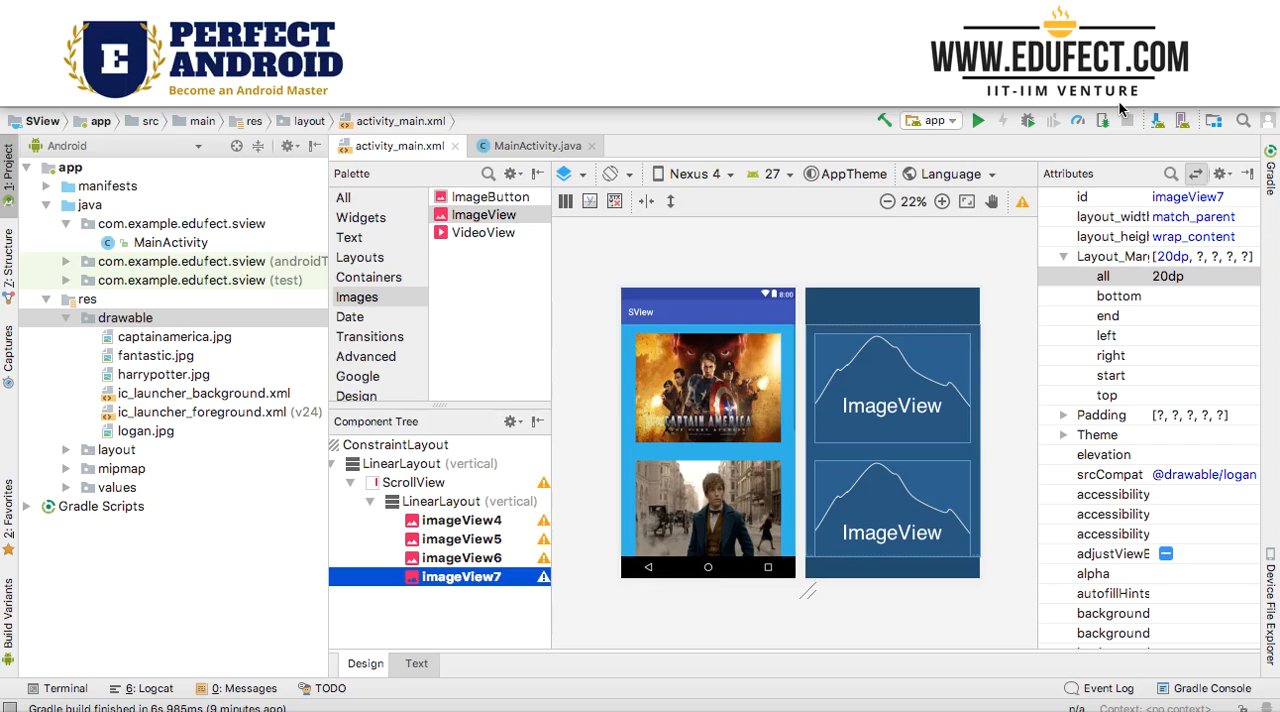
- Debug the app on the 5.1 WVGA API 22 virtual device
{"action": "left_click", "coordinate": [1028, 120]}
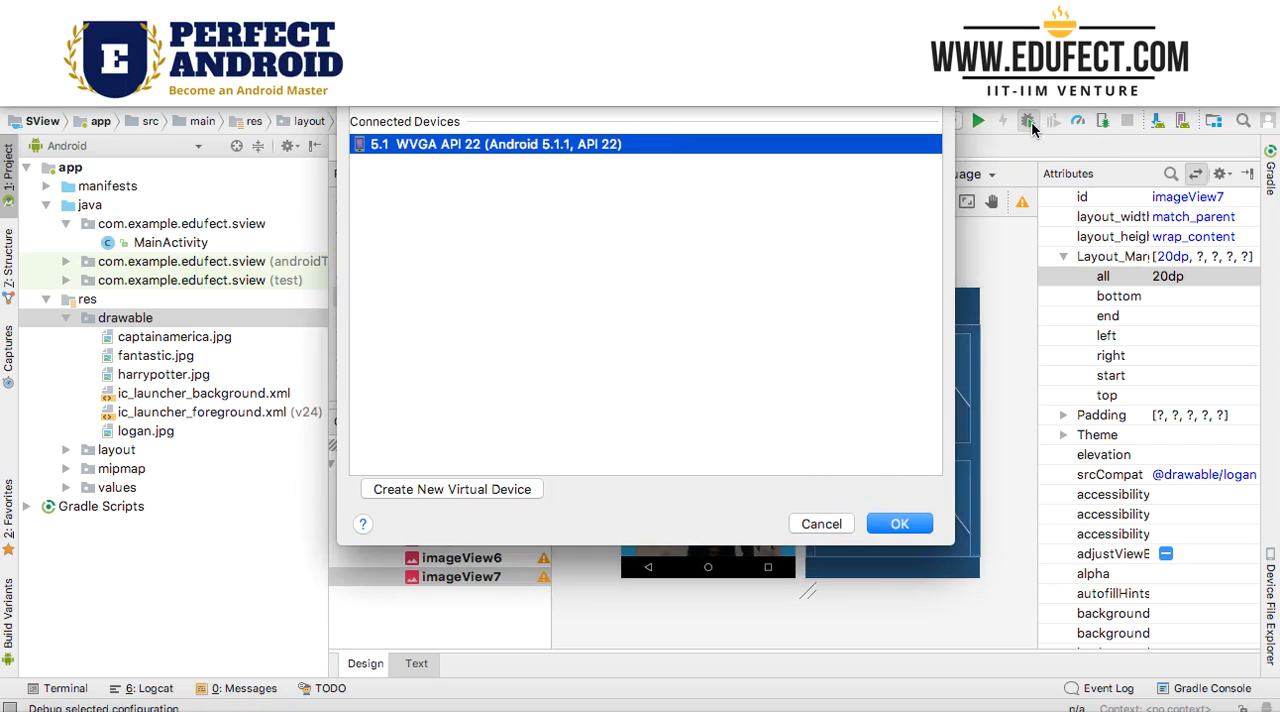
{"action": "left_click", "coordinate": [821, 523]}
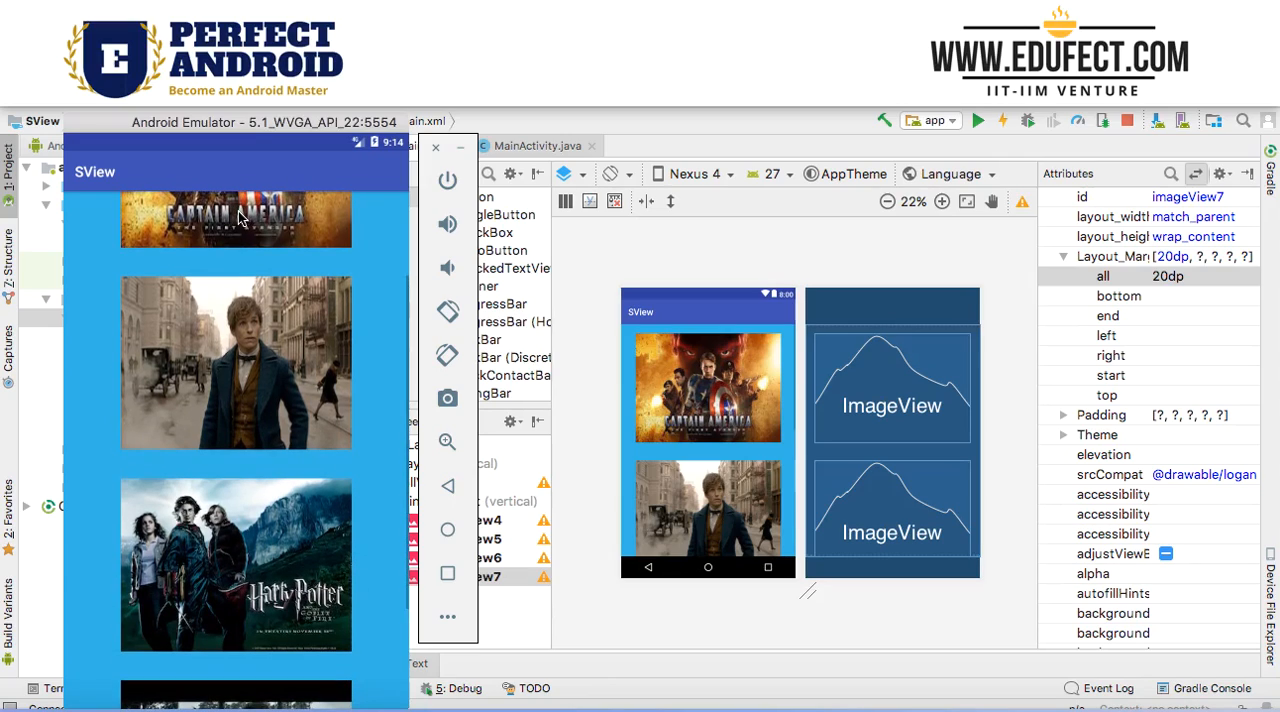
{"action": "mouse_move", "coordinate": [234, 291]}
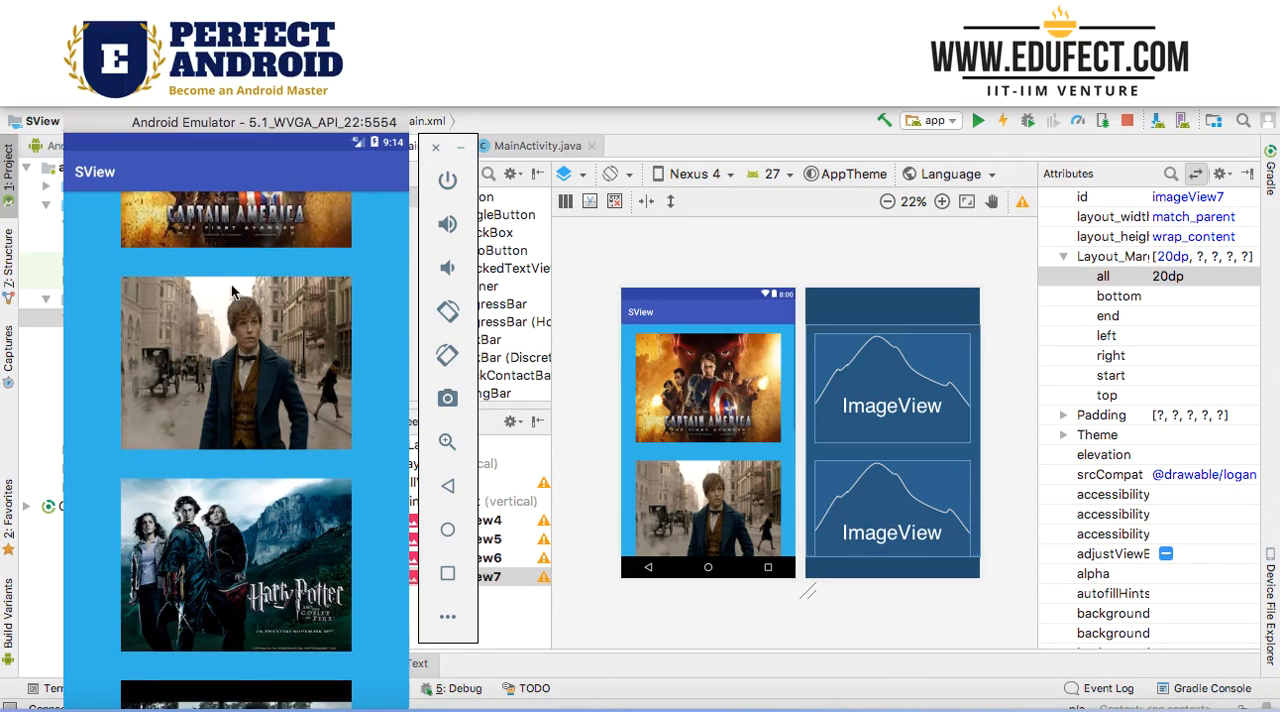
- Scroll the emulator's poster list from Captain America down to the Logan poster
{"action": "scroll", "scroll_direction": "down", "scroll_amount": 3}
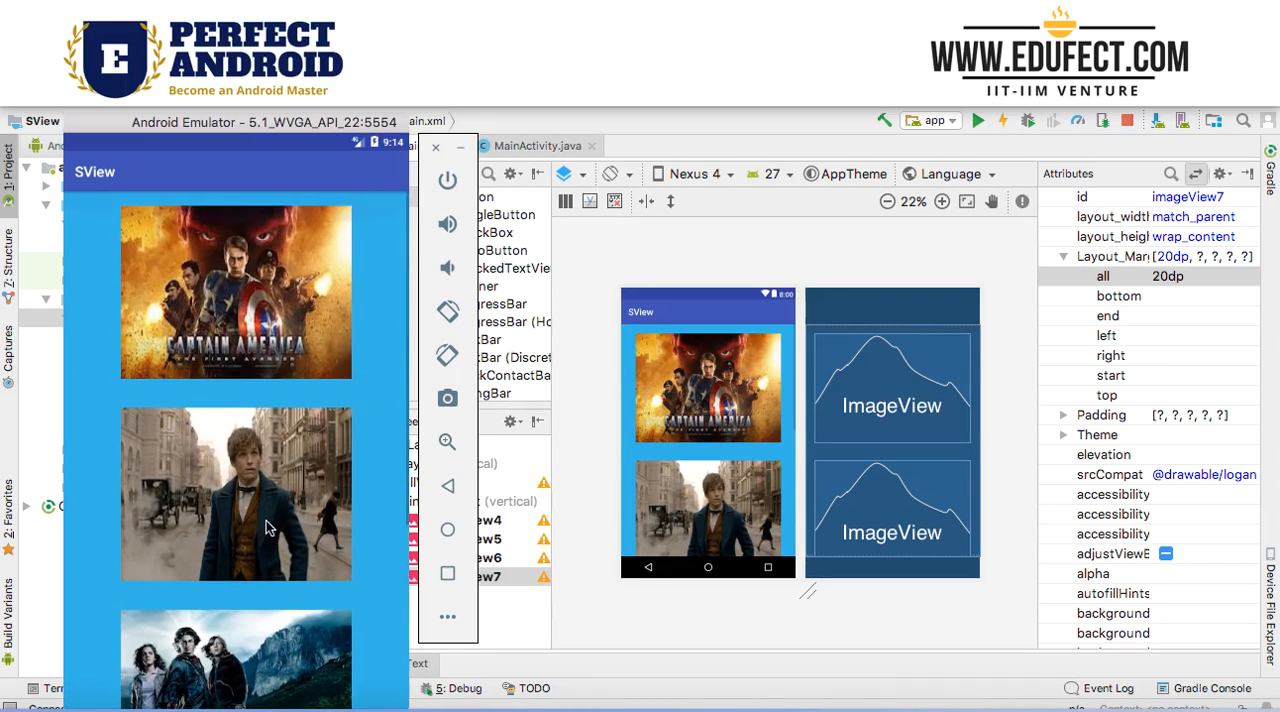
{"action": "scroll", "scroll_direction": "down", "scroll_amount": 3}
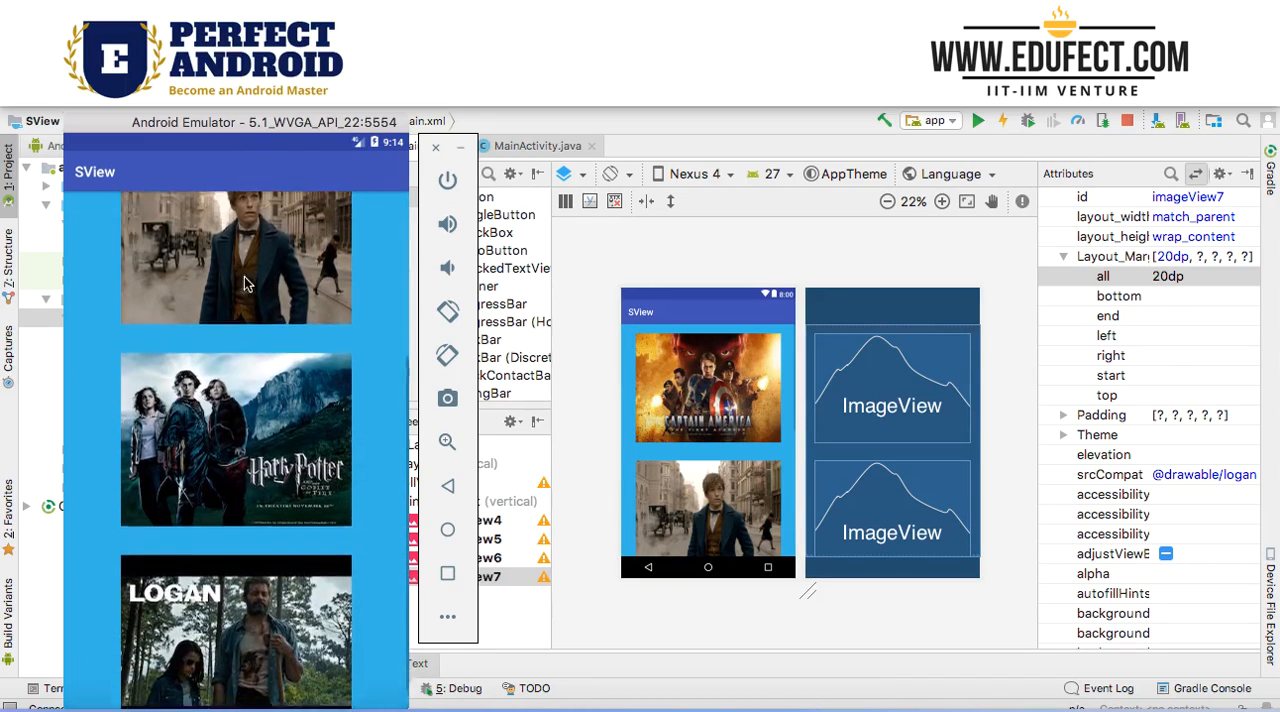
{"action": "scroll", "scroll_direction": "down", "scroll_amount": 3}
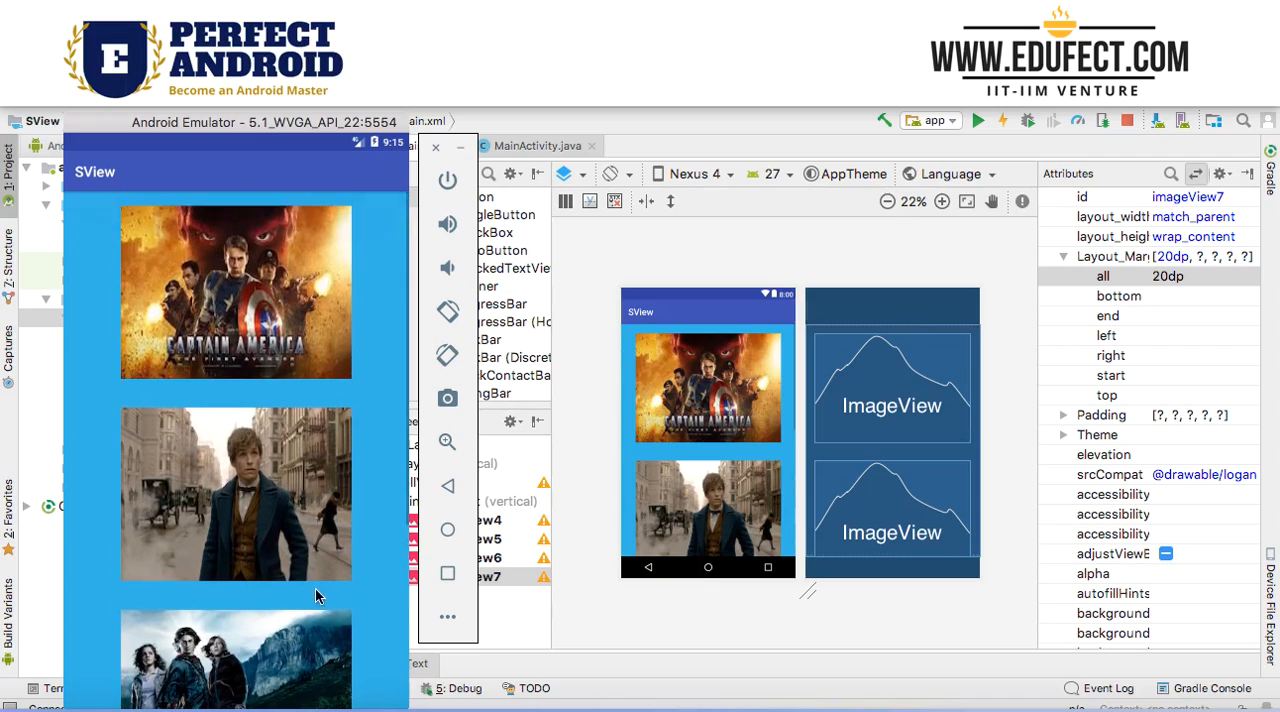
{"action": "scroll", "scroll_direction": "down", "scroll_amount": 3}
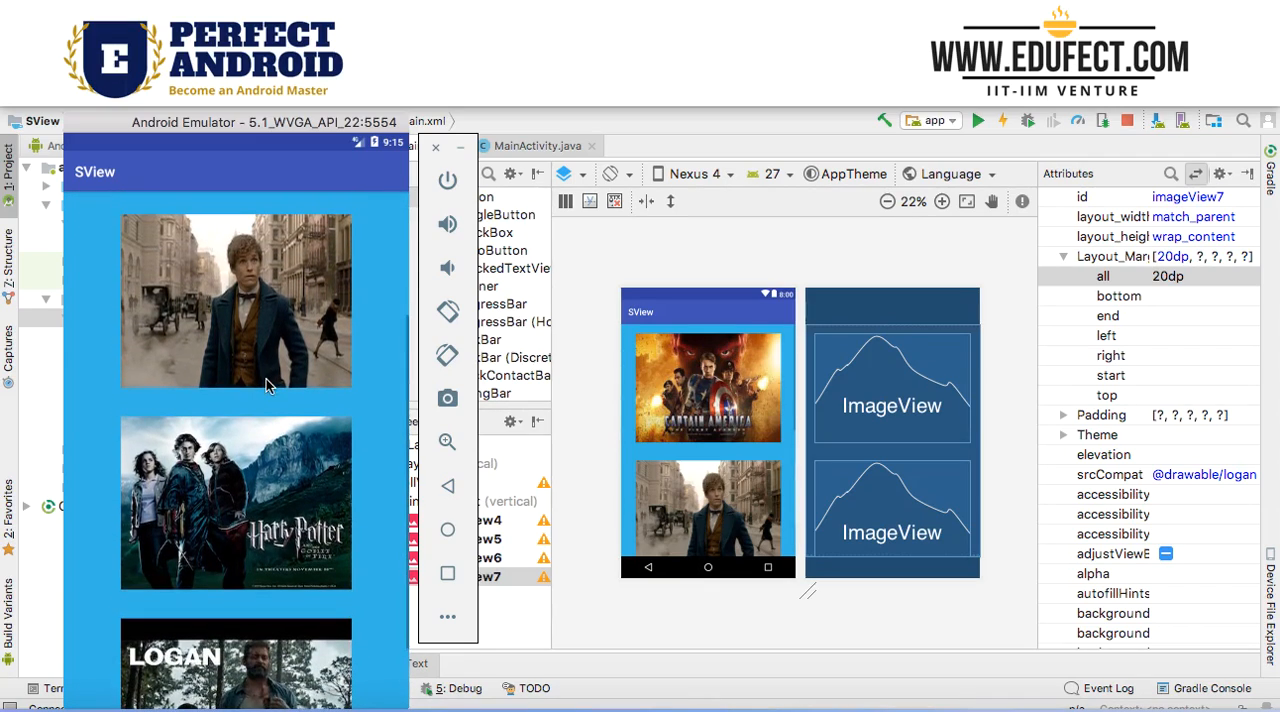
{"action": "scroll", "scroll_direction": "down", "scroll_amount": 3}
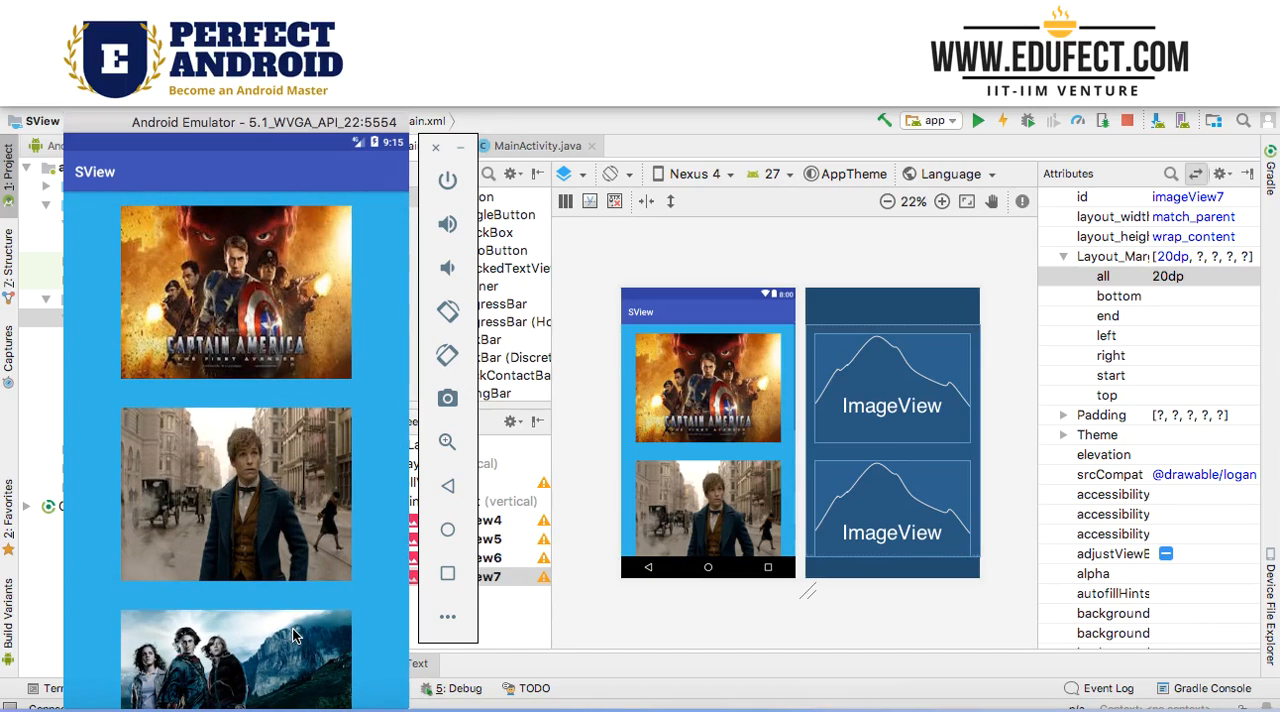
{"action": "scroll", "scroll_direction": "down", "scroll_amount": 3}
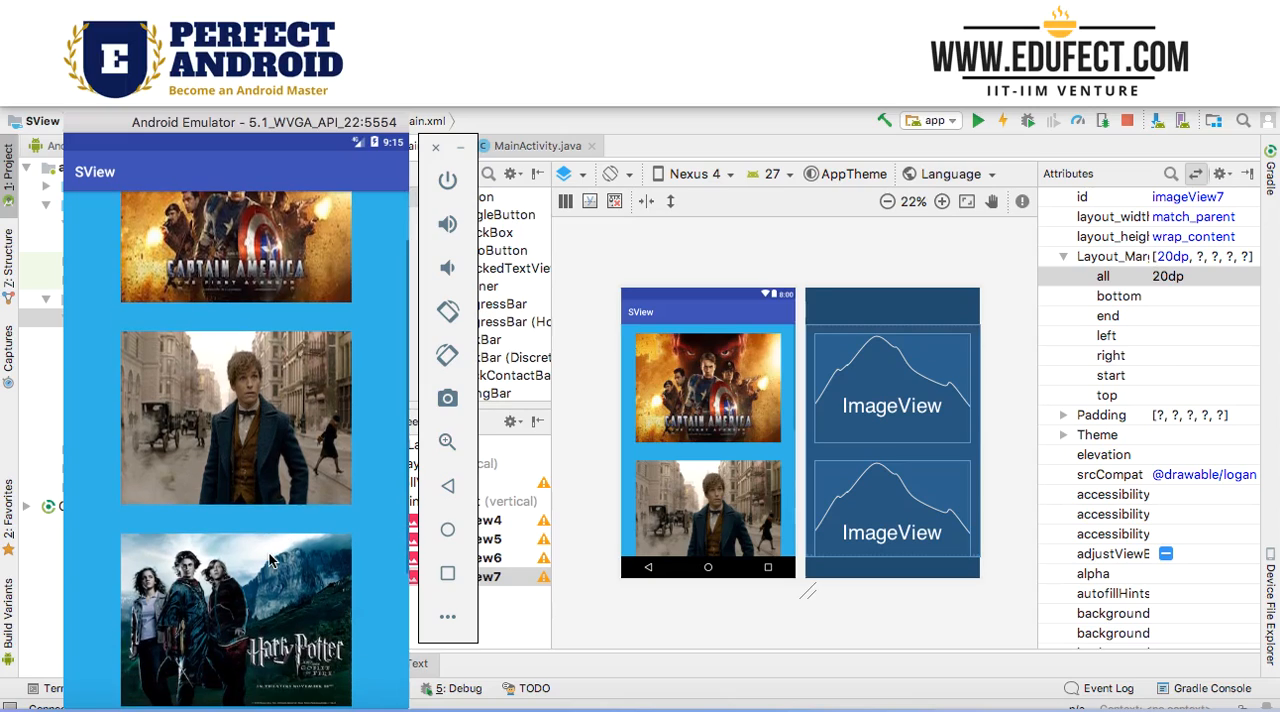
{"action": "scroll", "scroll_direction": "down", "scroll_amount": 3}
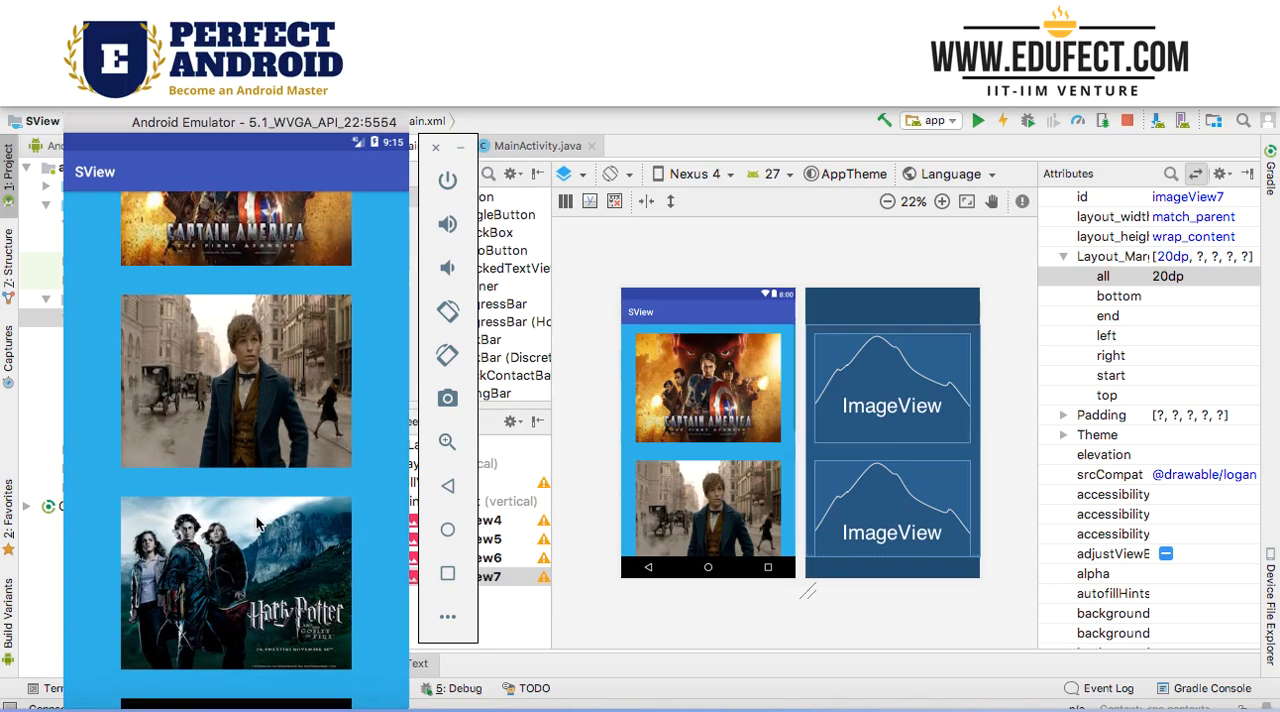
{"action": "scroll", "scroll_direction": "down", "scroll_amount": 3}
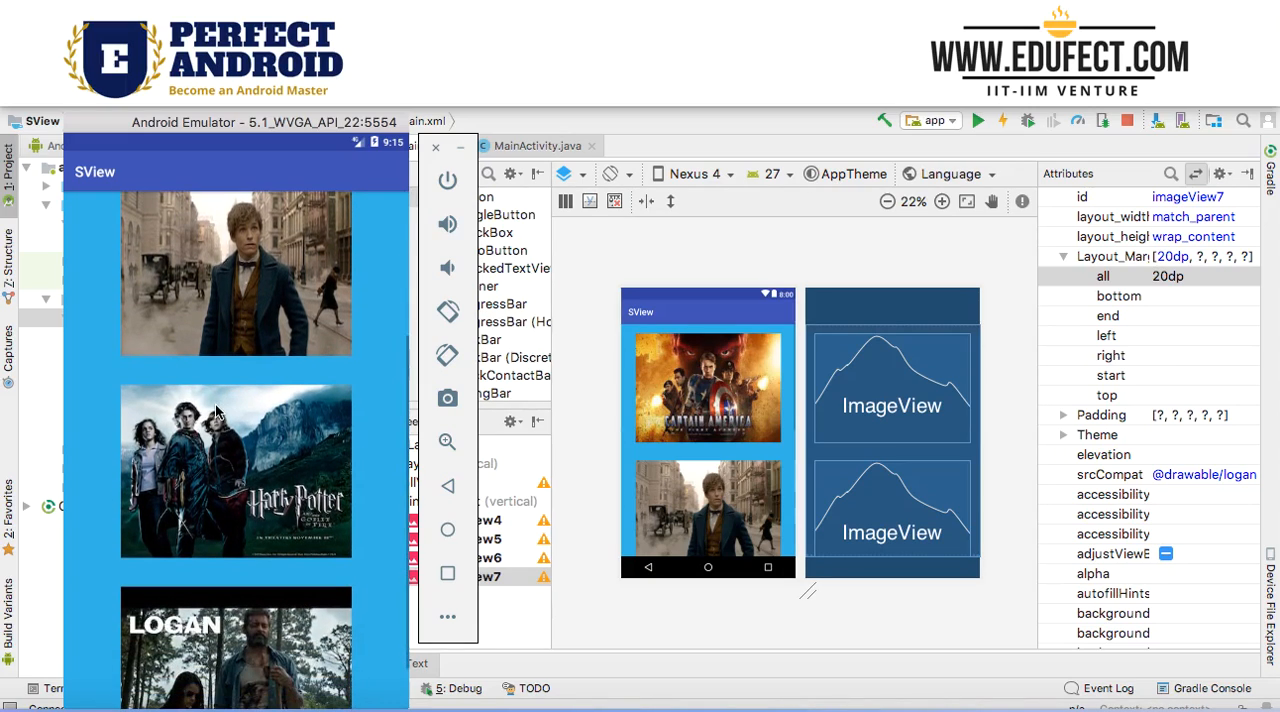